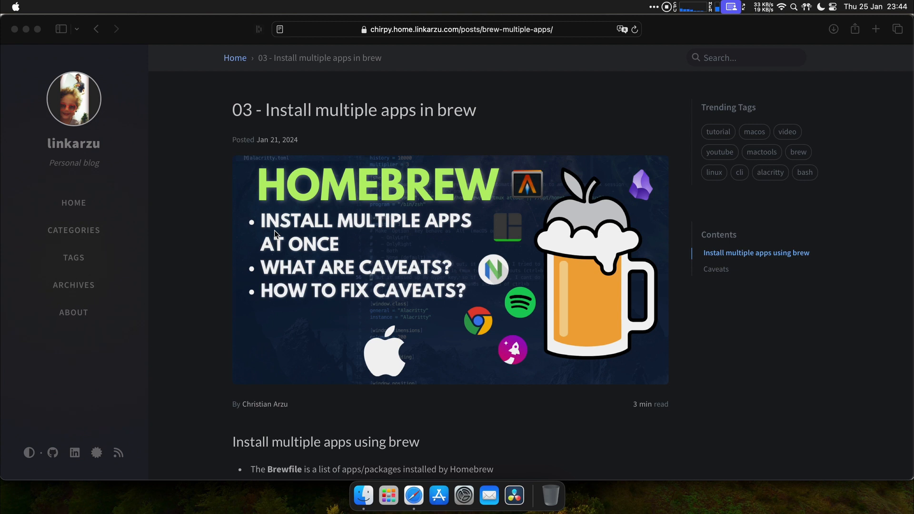
mouse_move(259, 168)
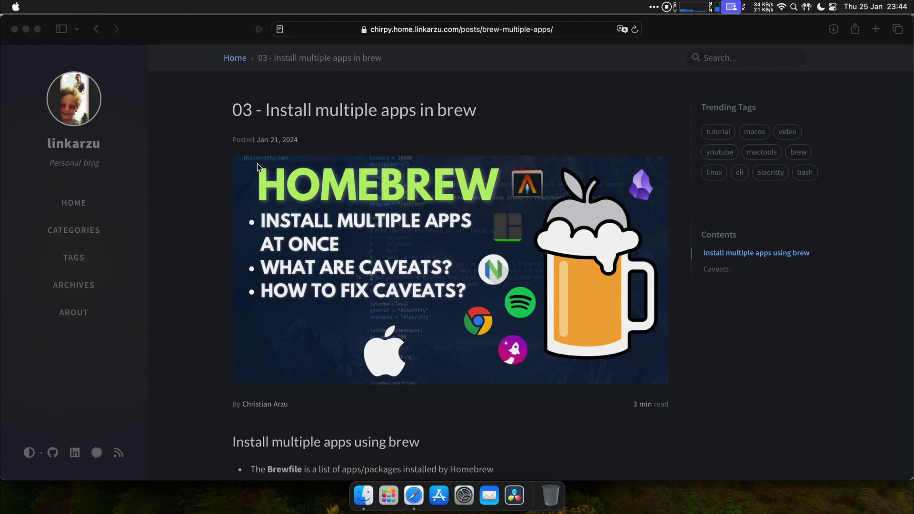
Find the 'Install multiple apps using brew' section and copy the mkdir and brew bundle dump commands.
scroll("down", 3)
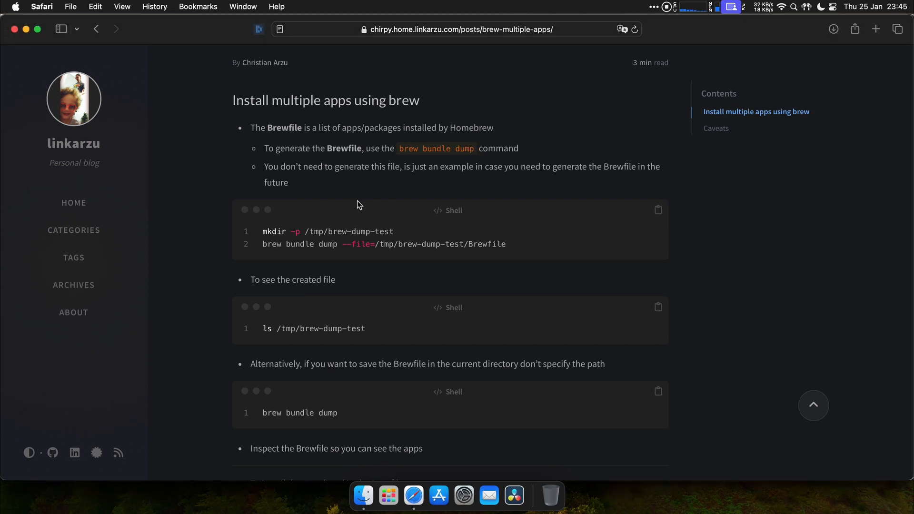
mouse_move(357, 190)
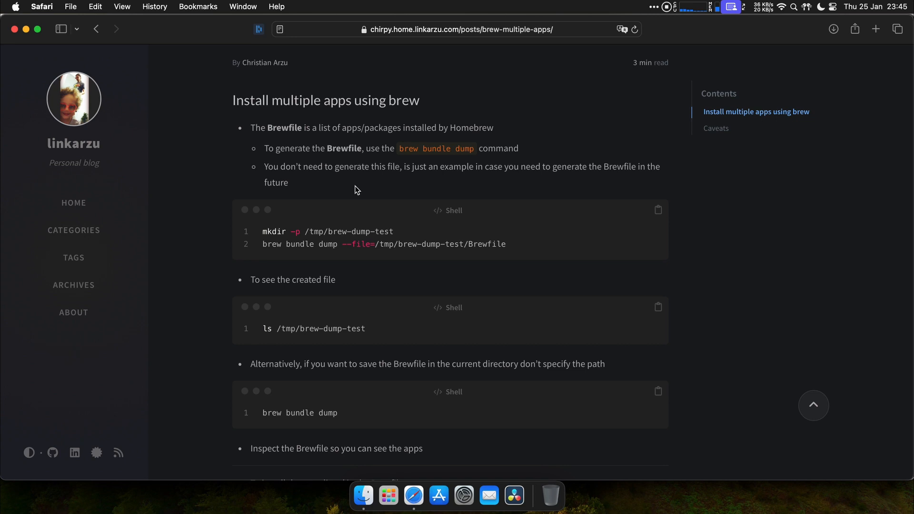
mouse_move(414, 247)
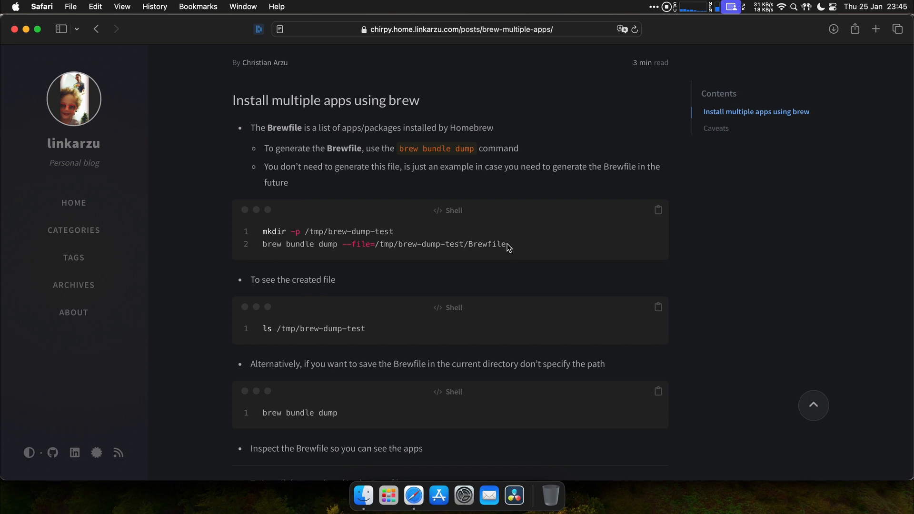
left_click_drag(304, 231, 394, 231)
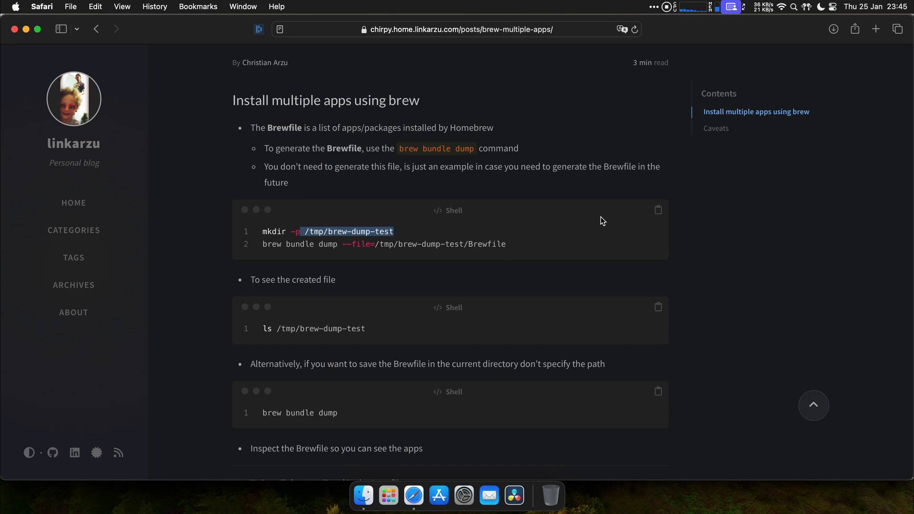
left_click(658, 210)
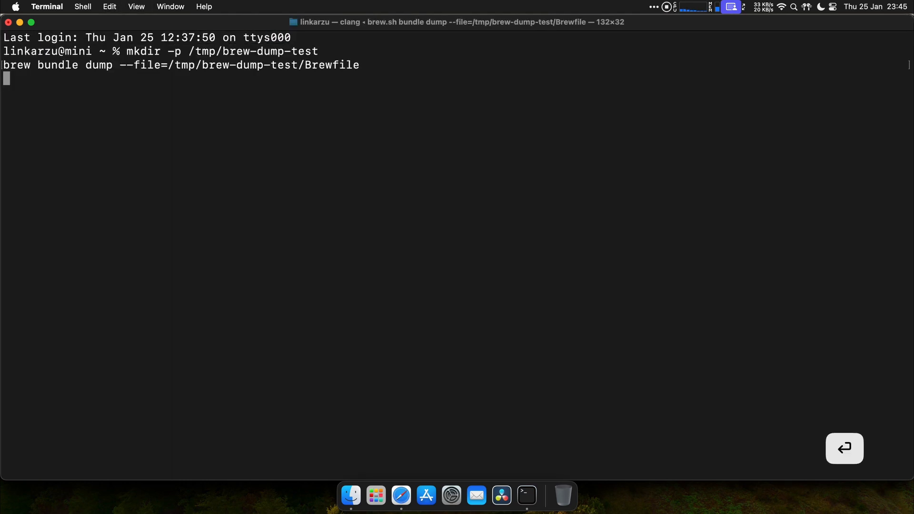
Create /tmp/brew-dump-test, dump a Brewfile into it and list the folder.
key("Return")
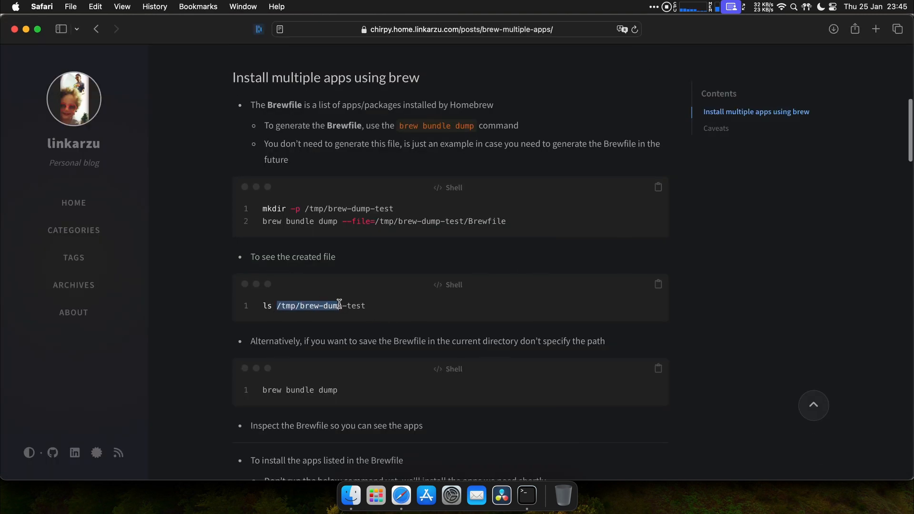
scroll("down", 3)
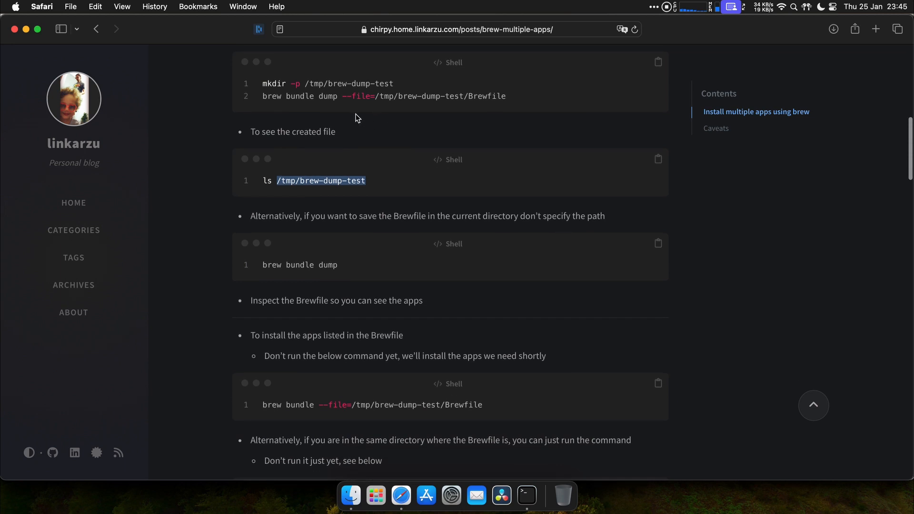
mouse_move(341, 275)
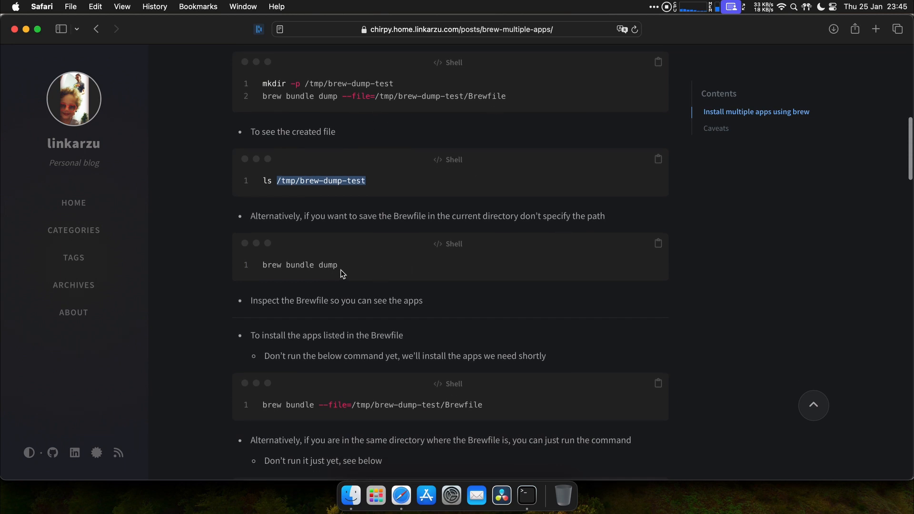
double_click(299, 264)
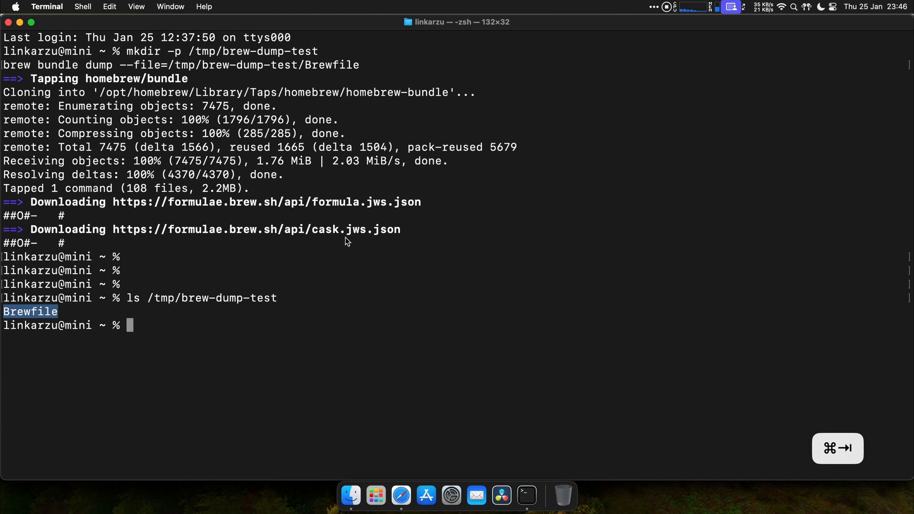
Dump a second Brewfile into the home folder and confirm it with ll.
type("p")
type("brew bundle dump")
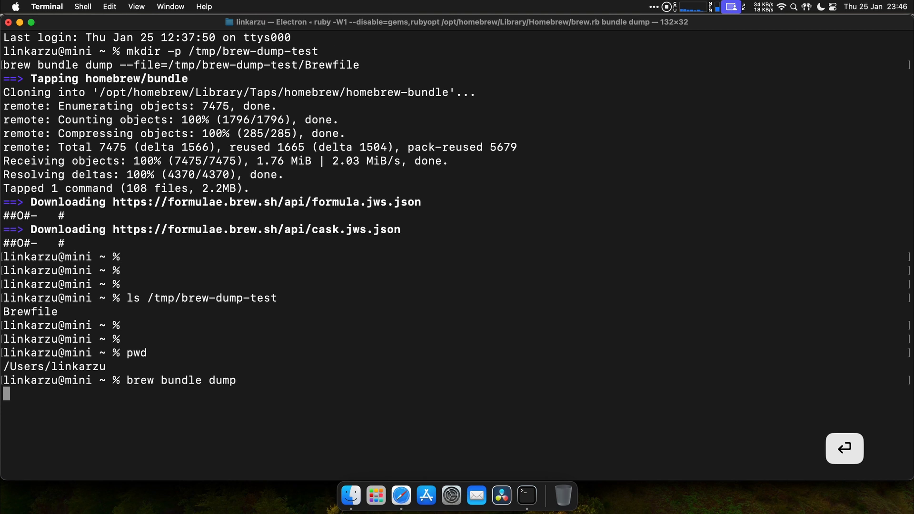
type("ll")
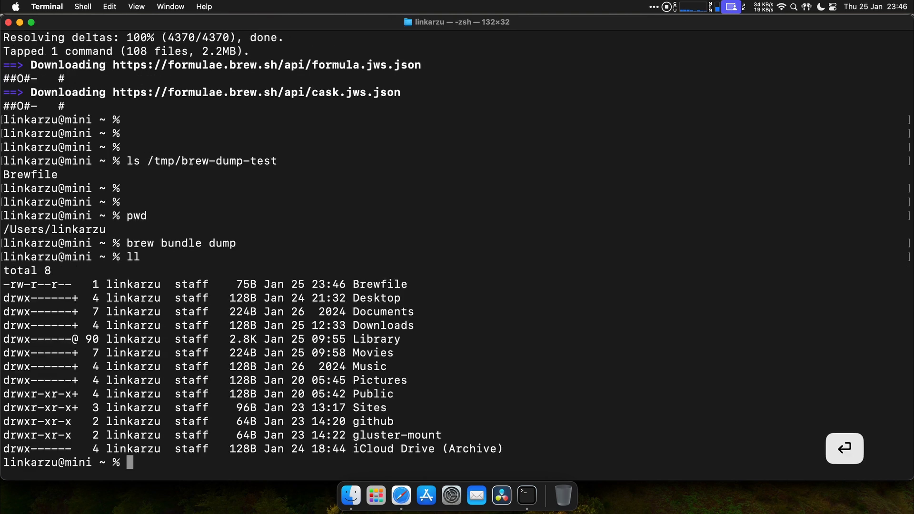
mouse_move(402, 284)
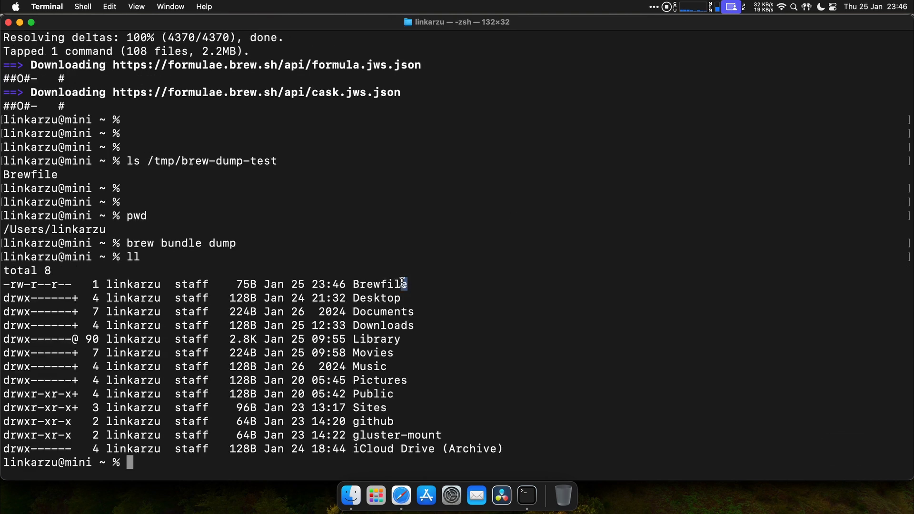
double_click(379, 284)
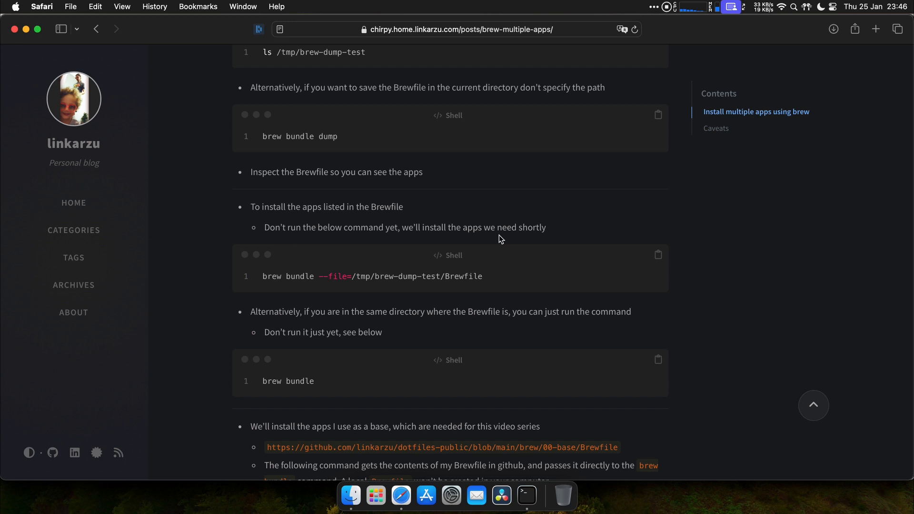
mouse_move(526, 252)
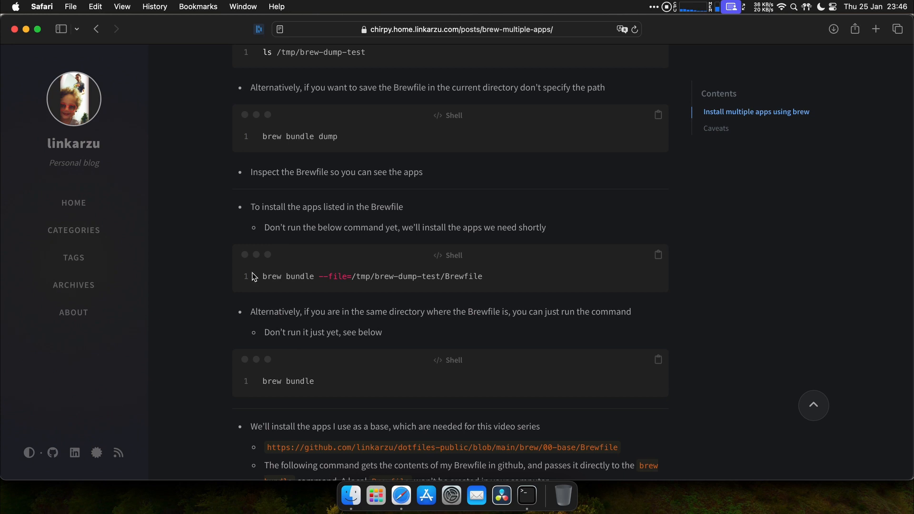
Run brew bundle --file=/tmp/brew-dump-test/Brewfile, installing 4 Brewfile dependencies.
left_click_drag(263, 276, 483, 276)
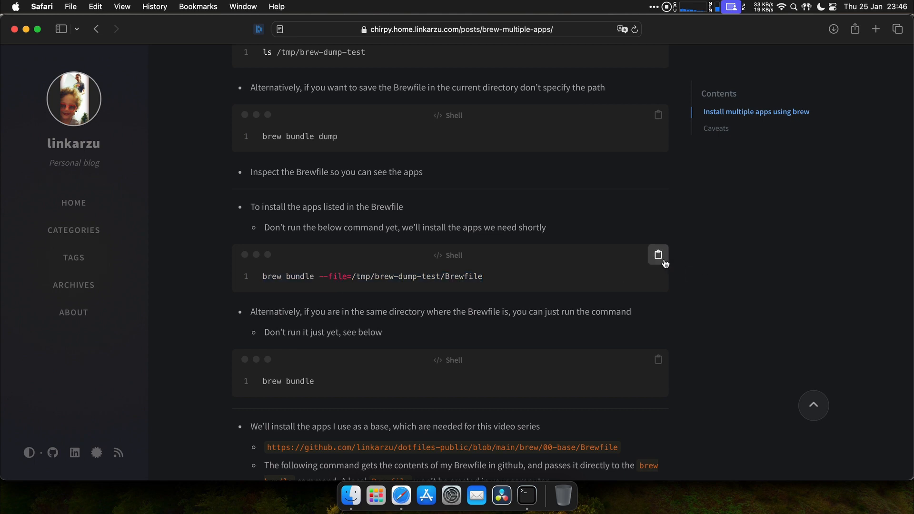
left_click(525, 495)
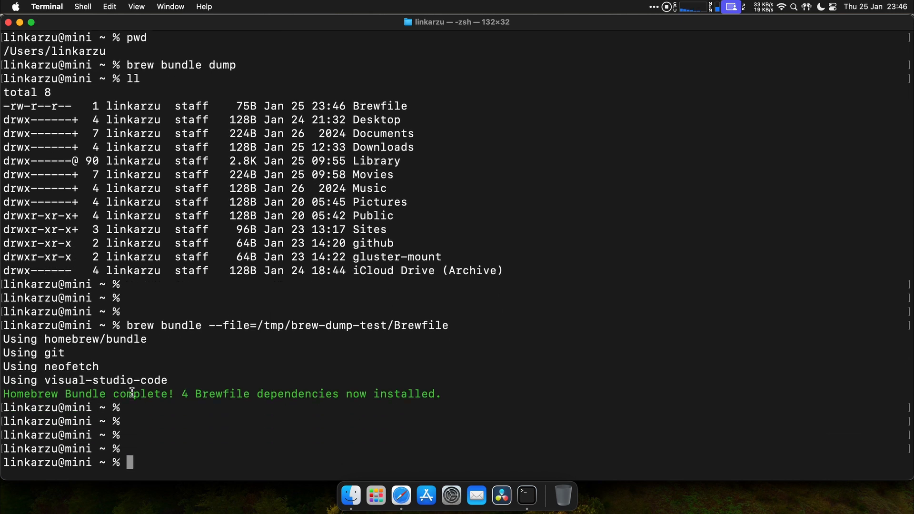
double_click(108, 379)
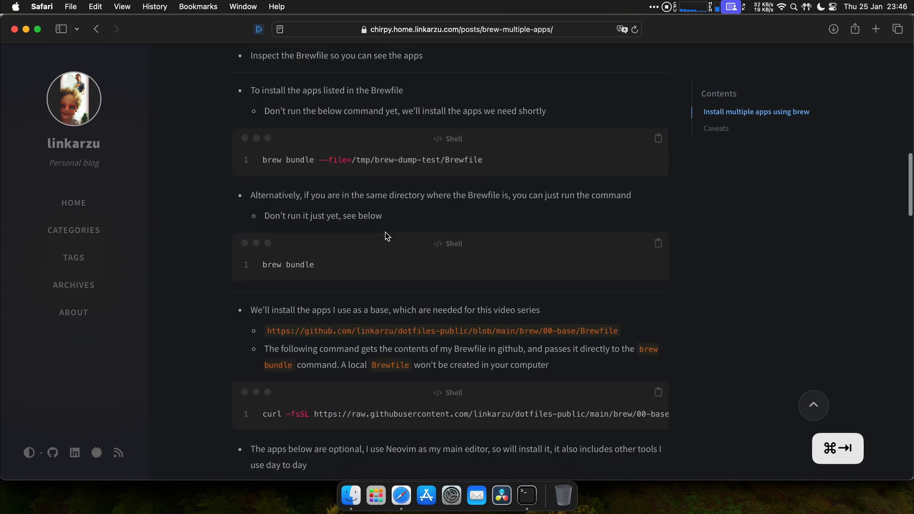
Read on to the base apps section and open the GitHub link to the 00-base Brewfile.
left_click_drag(327, 160, 483, 160)
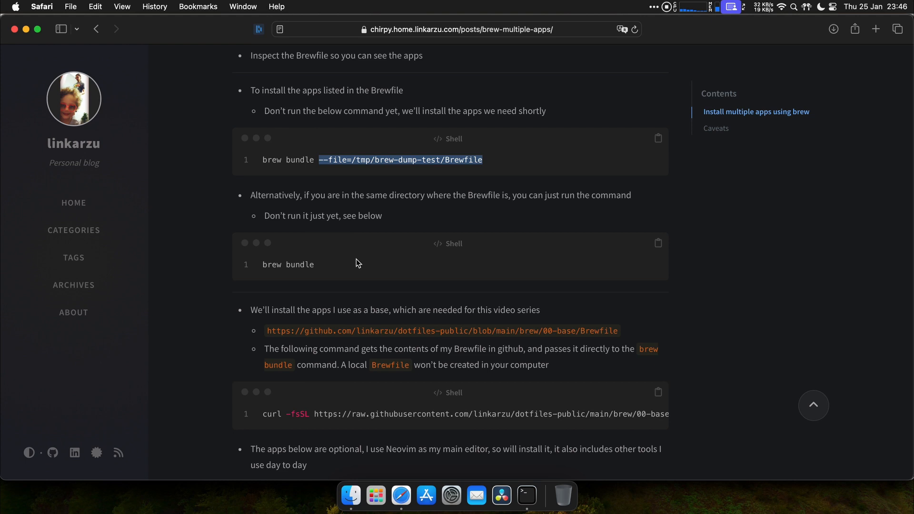
double_click(289, 264)
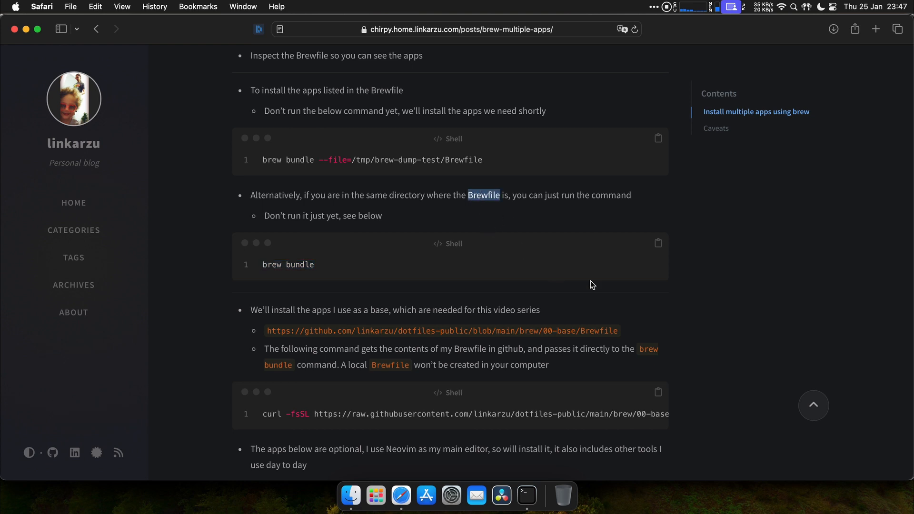
scroll("down", 3)
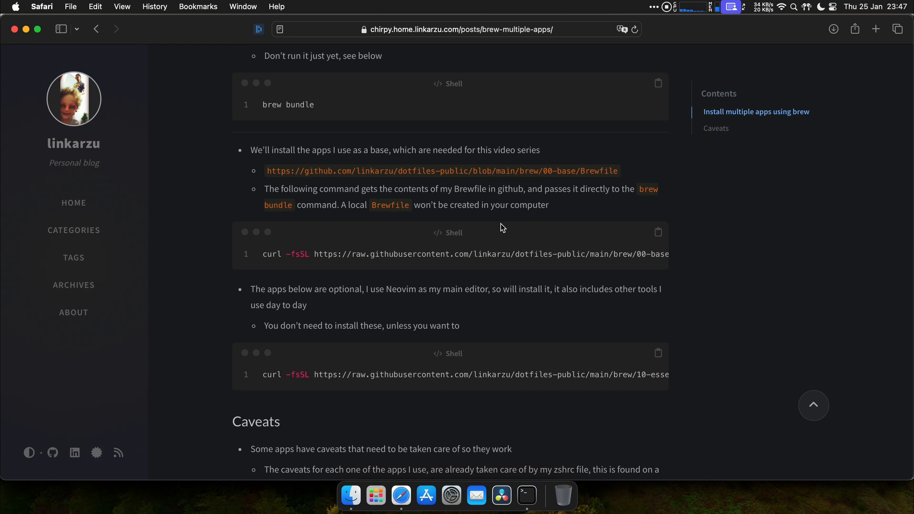
mouse_move(443, 197)
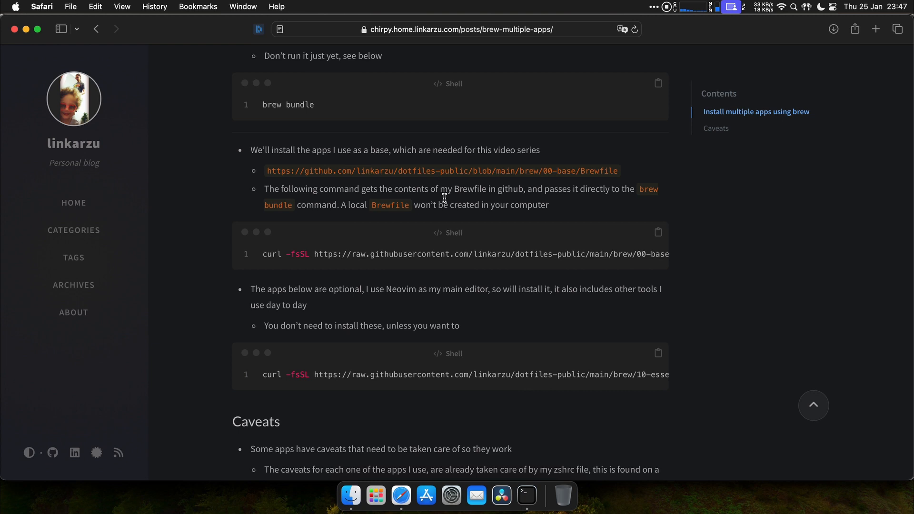
left_click_drag(267, 171, 618, 171)
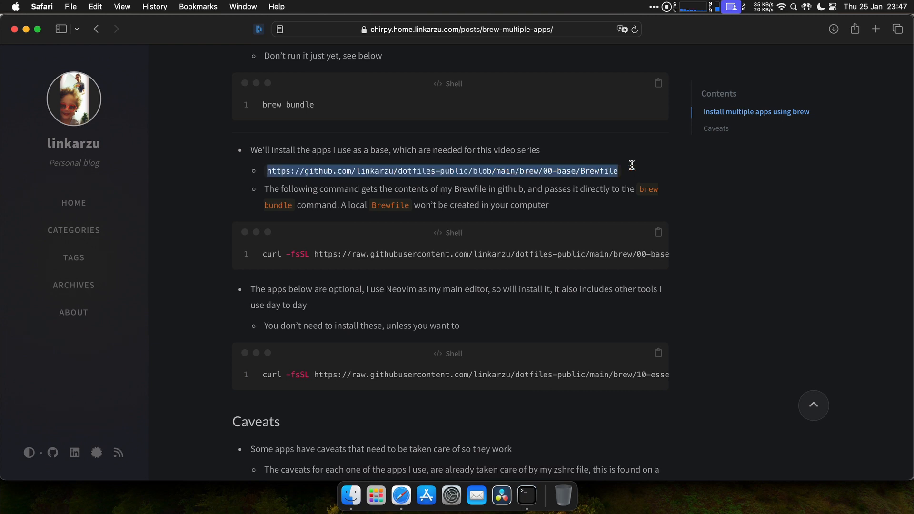
left_click(441, 171)
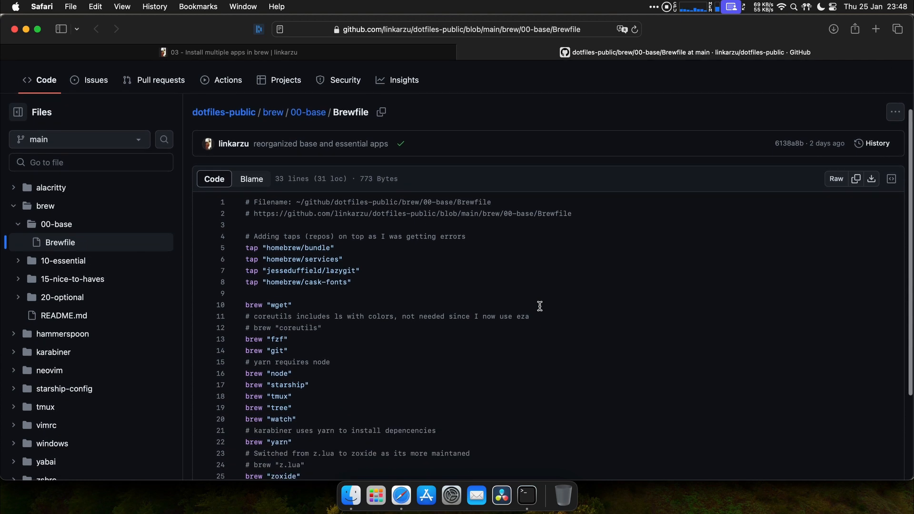
Scroll the 00-base Brewfile on GitHub to line 33, viewing its taps, brews and casks.
scroll("down", 3)
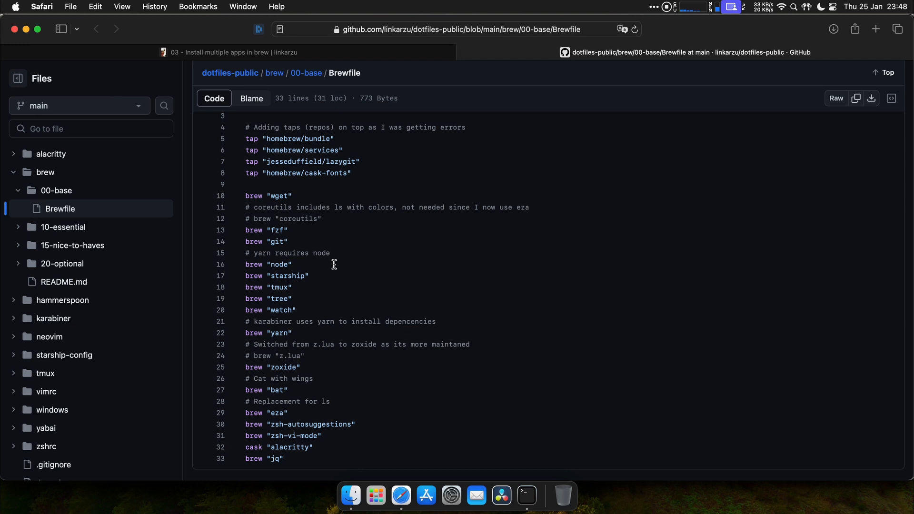
mouse_move(338, 283)
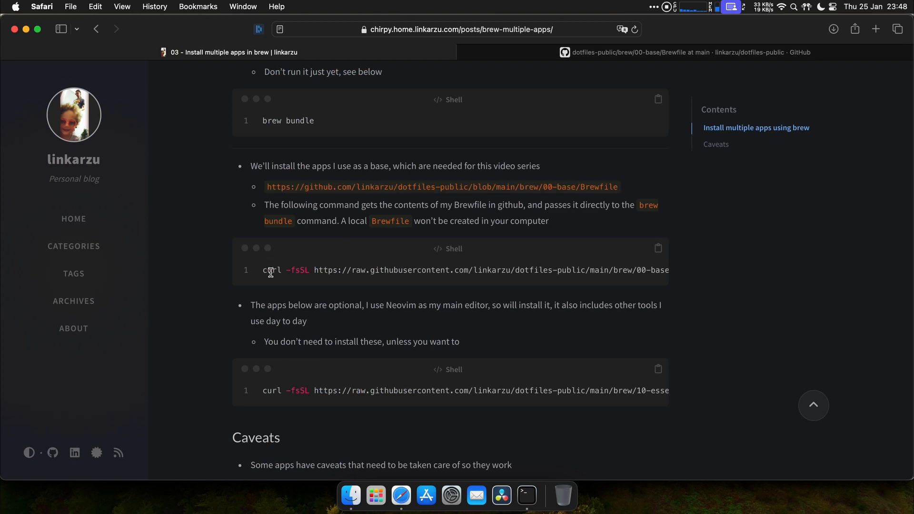
mouse_move(527, 278)
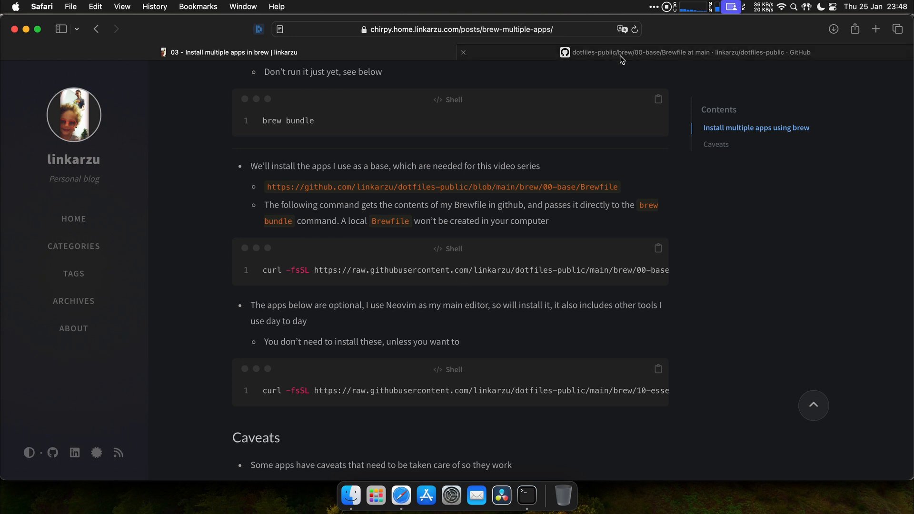
mouse_move(622, 52)
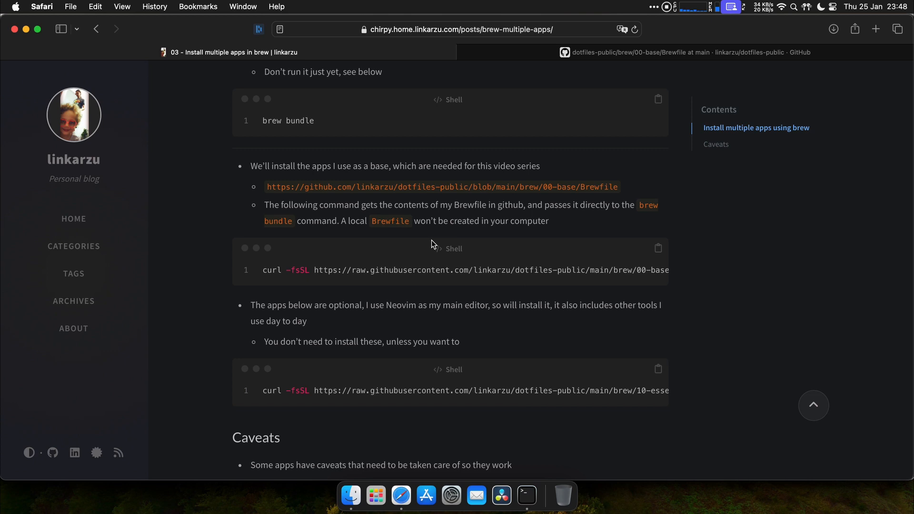
mouse_move(517, 270)
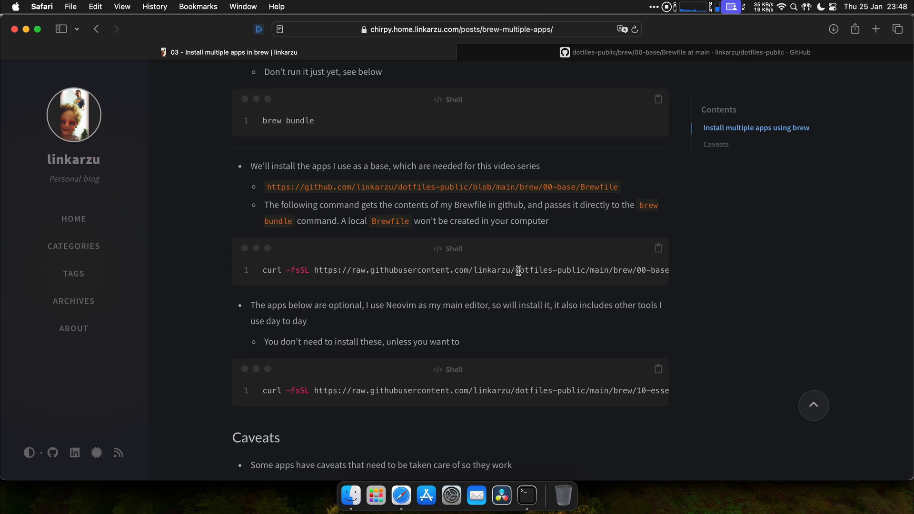
mouse_move(546, 278)
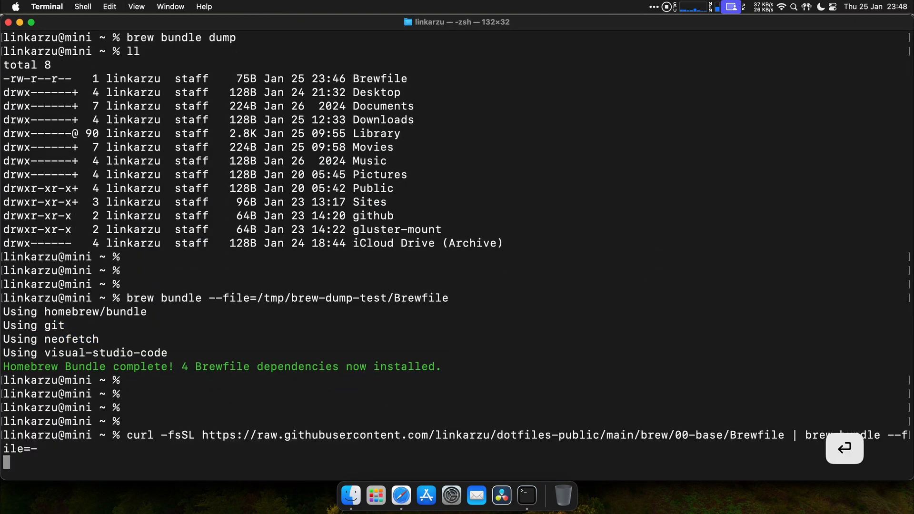
Run the curl | brew bundle --file=- command to install 20 base dependencies.
key("return")
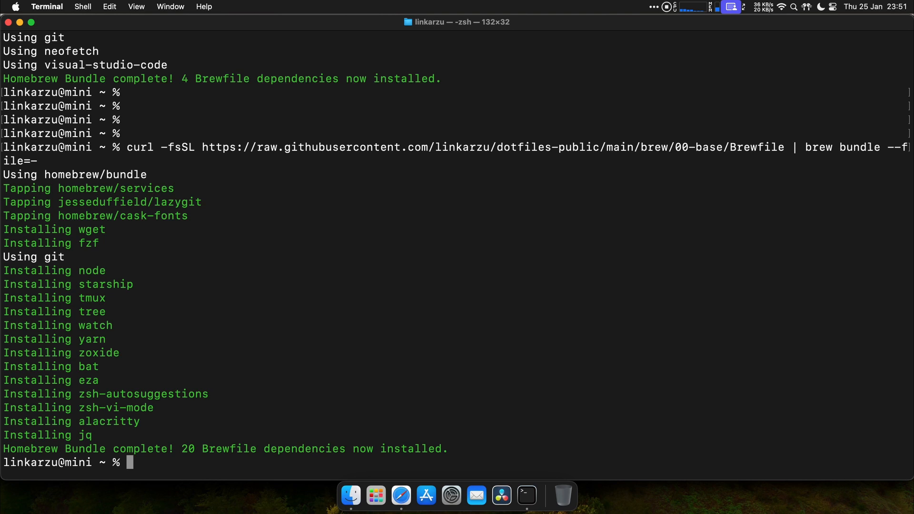
mouse_move(103, 257)
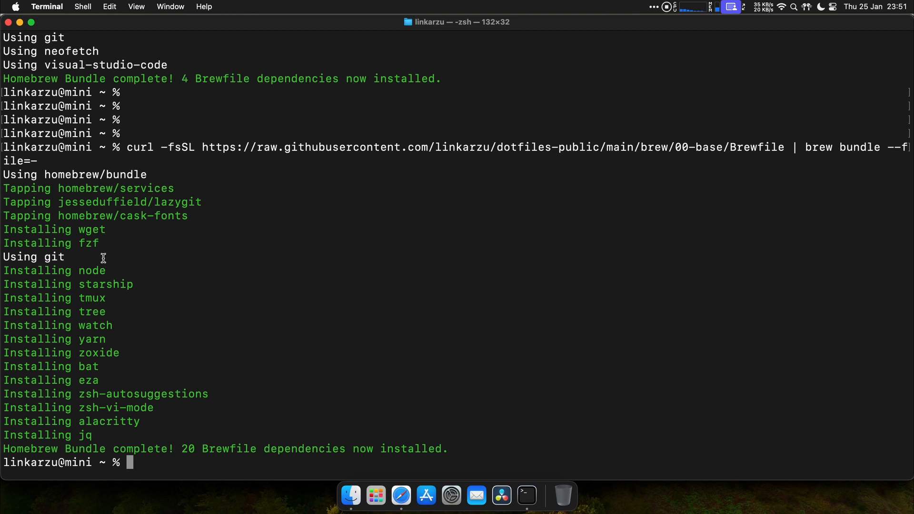
mouse_move(203, 283)
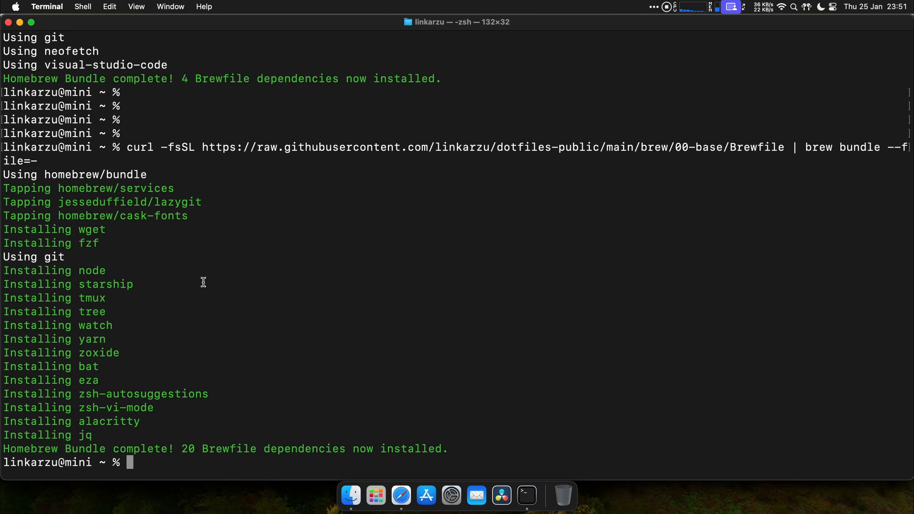
mouse_move(219, 259)
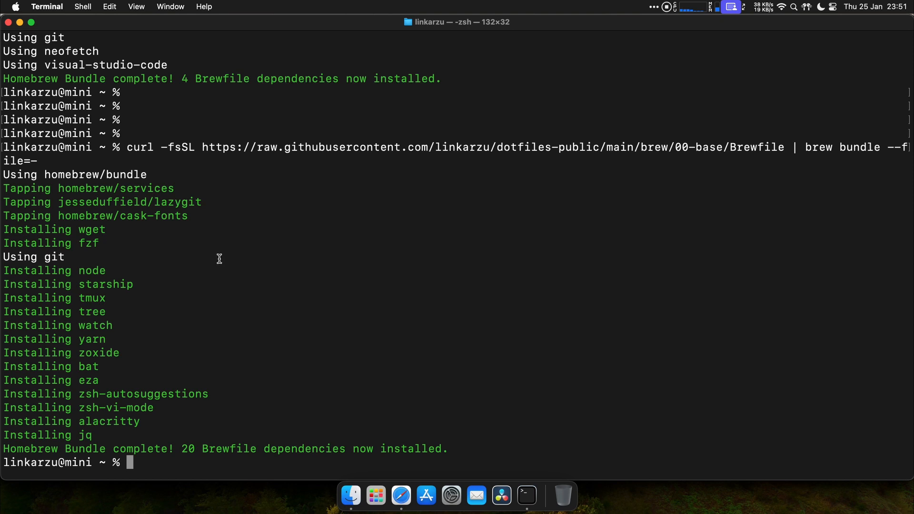
mouse_move(335, 237)
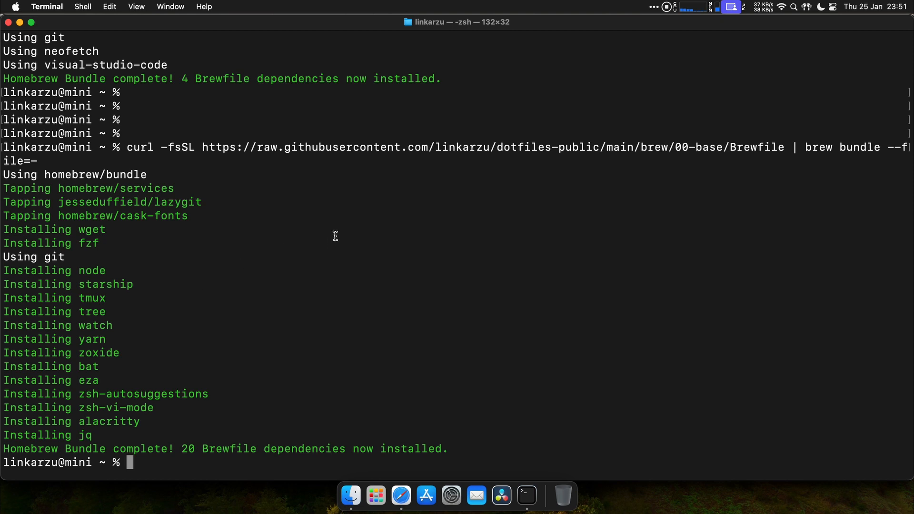
mouse_move(367, 252)
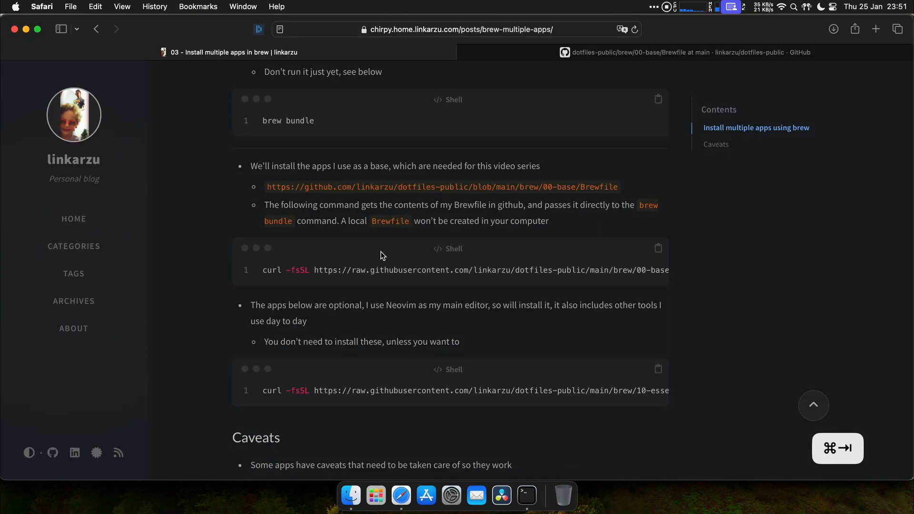
Scroll the blog post past the base install command to the optional apps and Caveats.
scroll("down", 3)
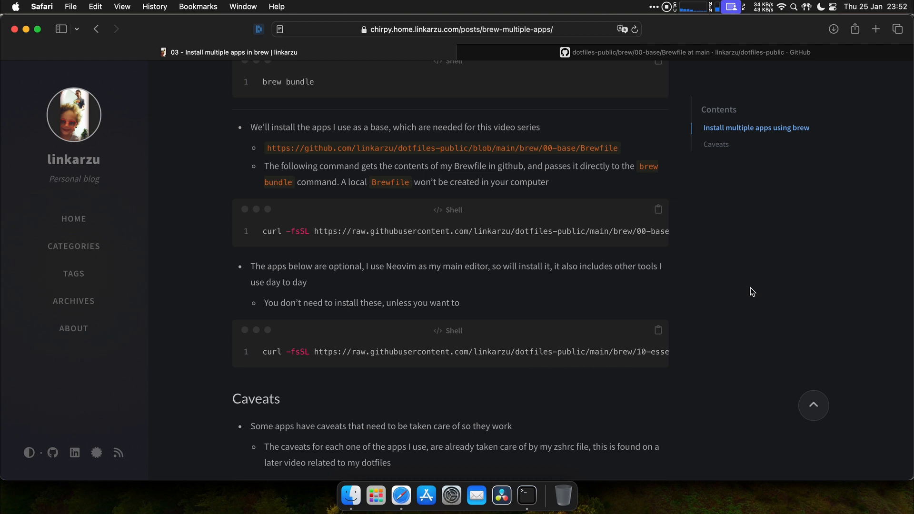
mouse_move(481, 278)
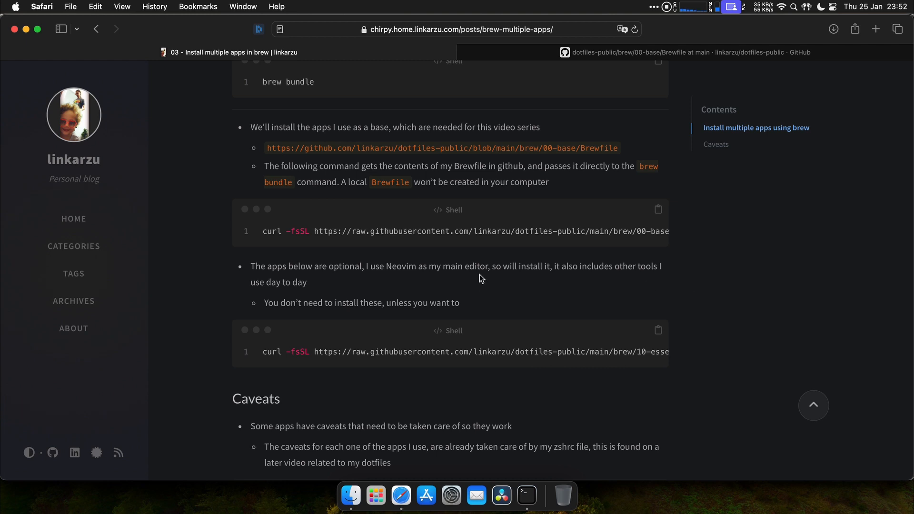
mouse_move(483, 276)
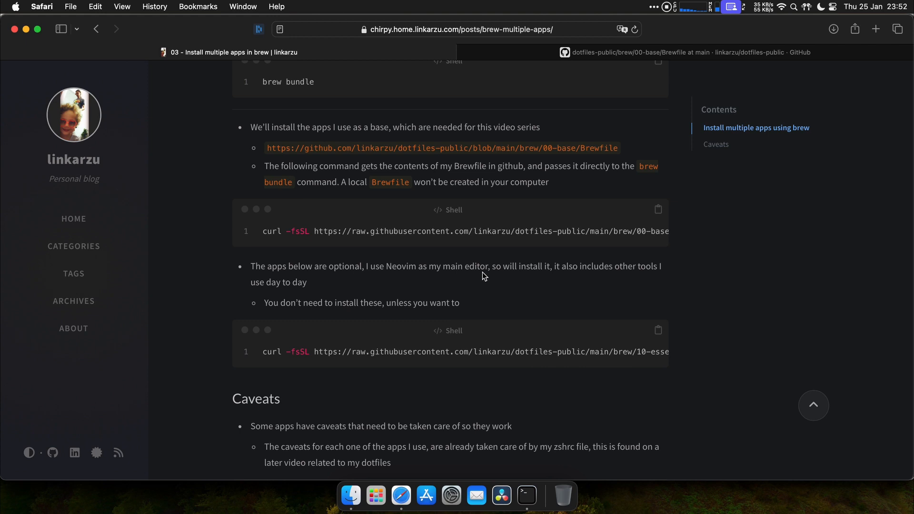
mouse_move(520, 352)
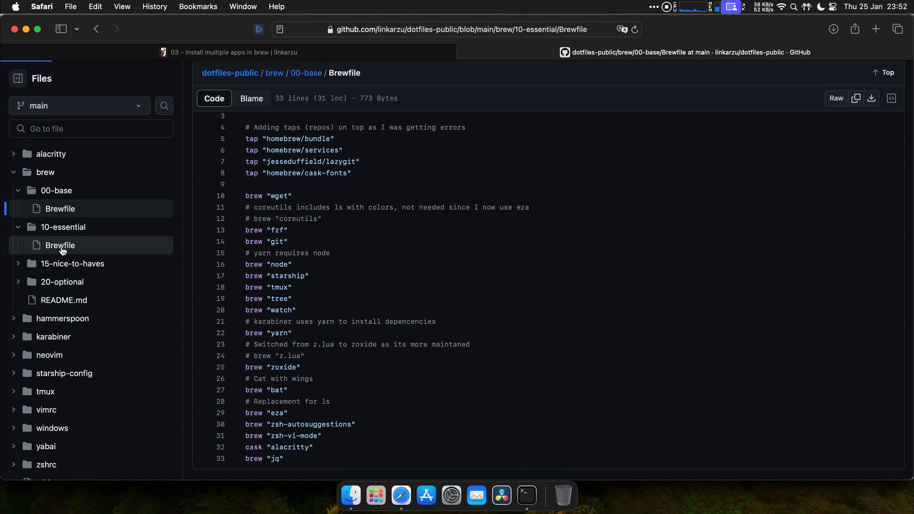
Open the 10-essential Brewfile on GitHub and scroll down to line 43.
left_click(60, 245)
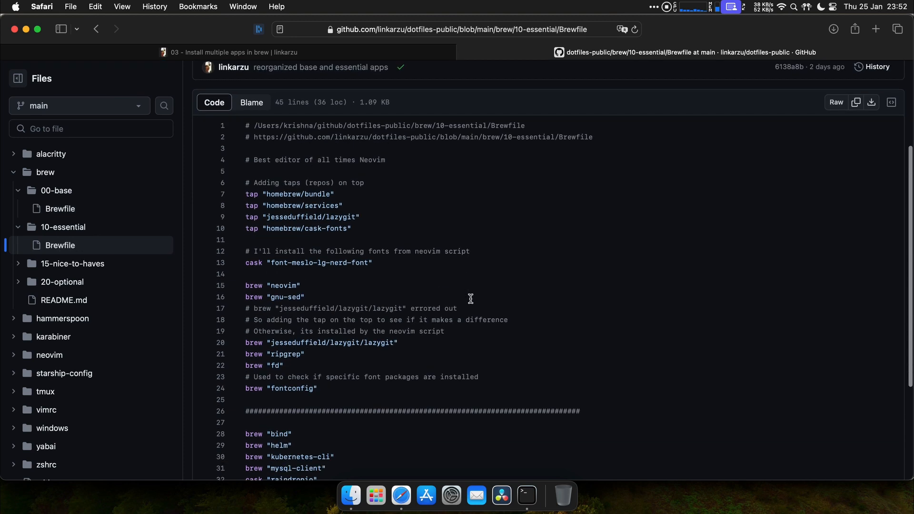
scroll("down", 3)
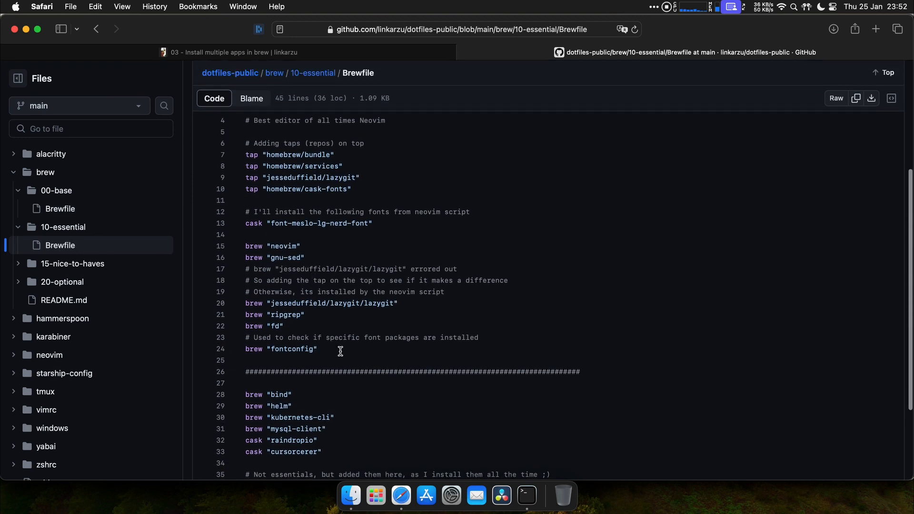
scroll("down", 3)
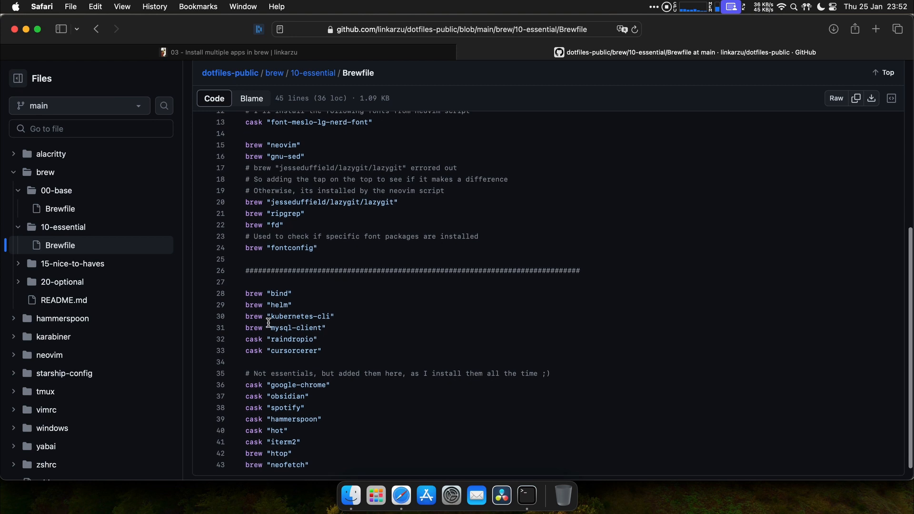
scroll("down", 3)
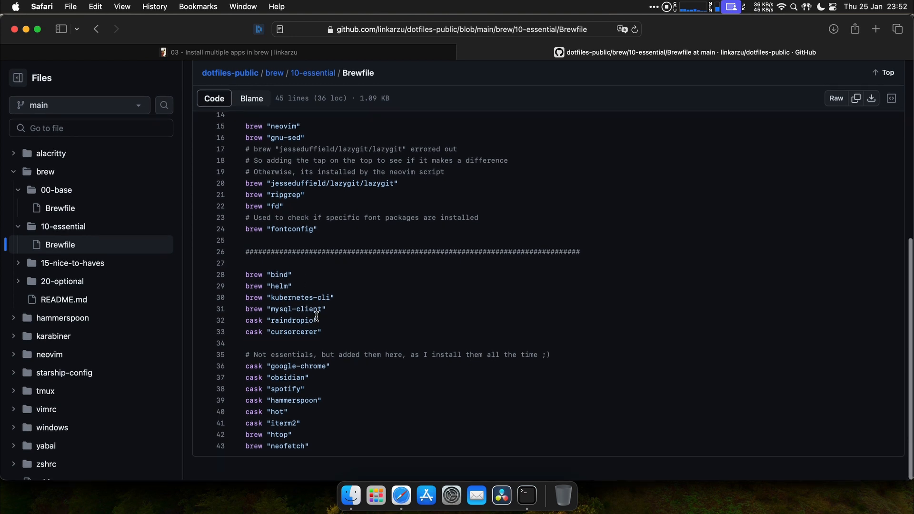
mouse_move(487, 359)
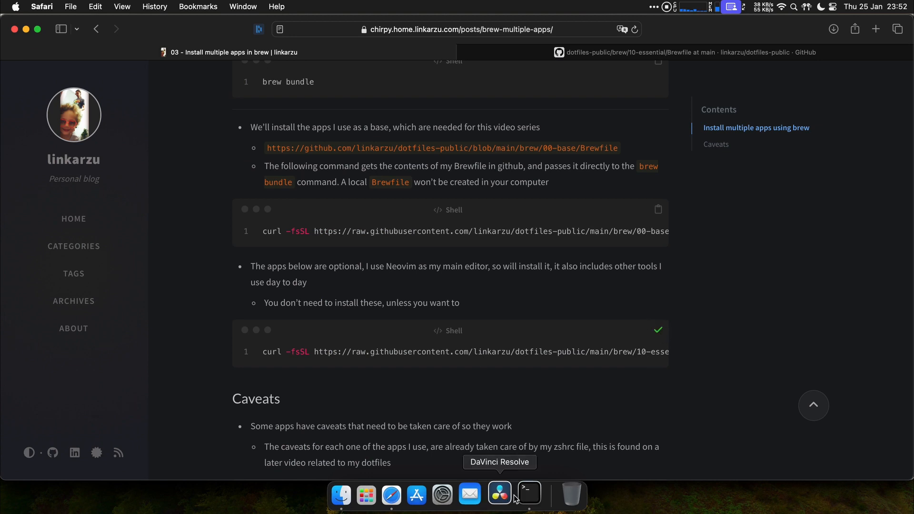
Install the 10-essential Brewfile in Terminal, reaching 25 dependencies installed.
left_click(528, 495)
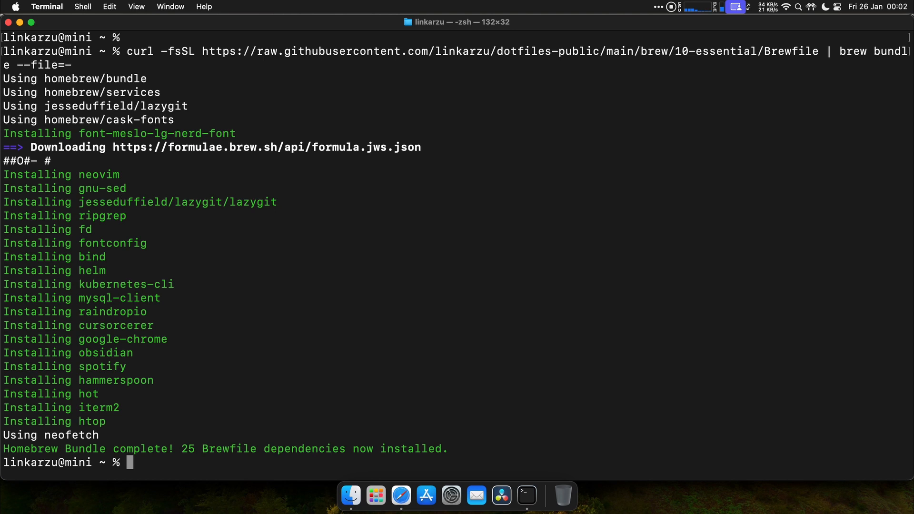
mouse_move(285, 354)
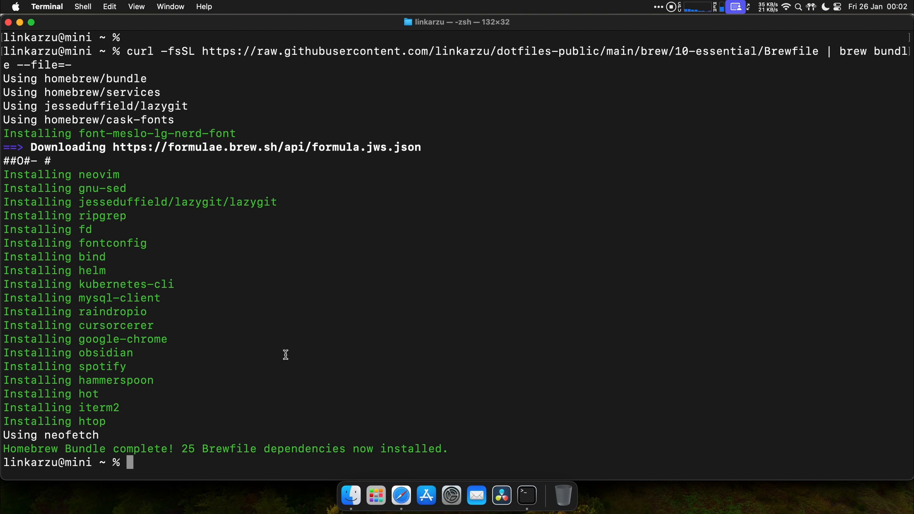
mouse_move(299, 286)
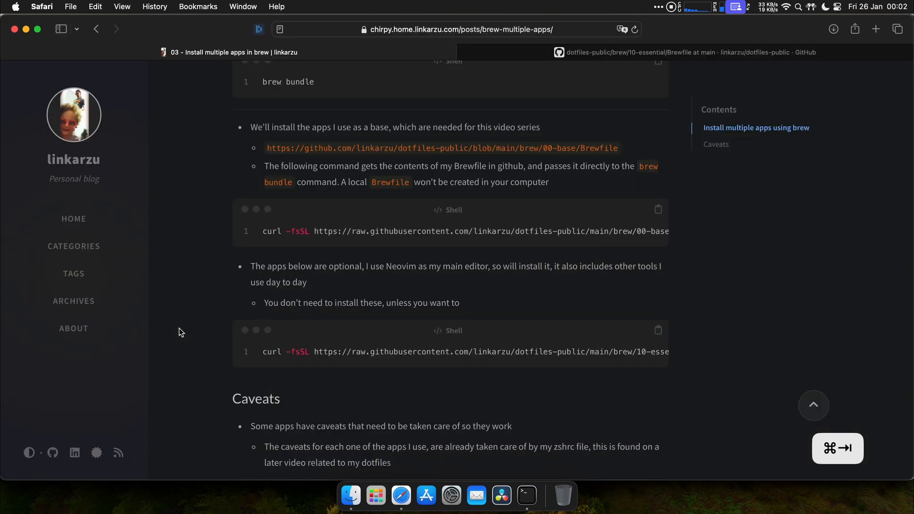
Scroll to the Caveats section and copy the brew list command.
scroll("down", 3)
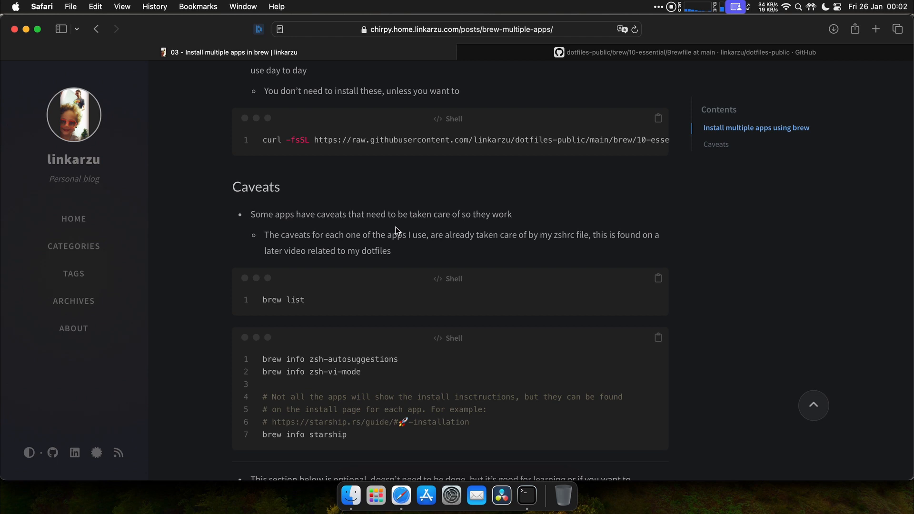
mouse_move(237, 224)
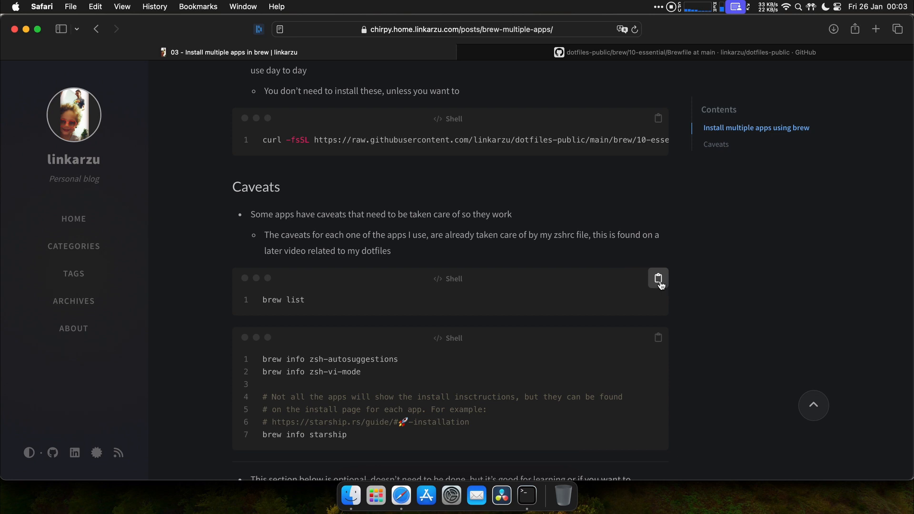
left_click(525, 496)
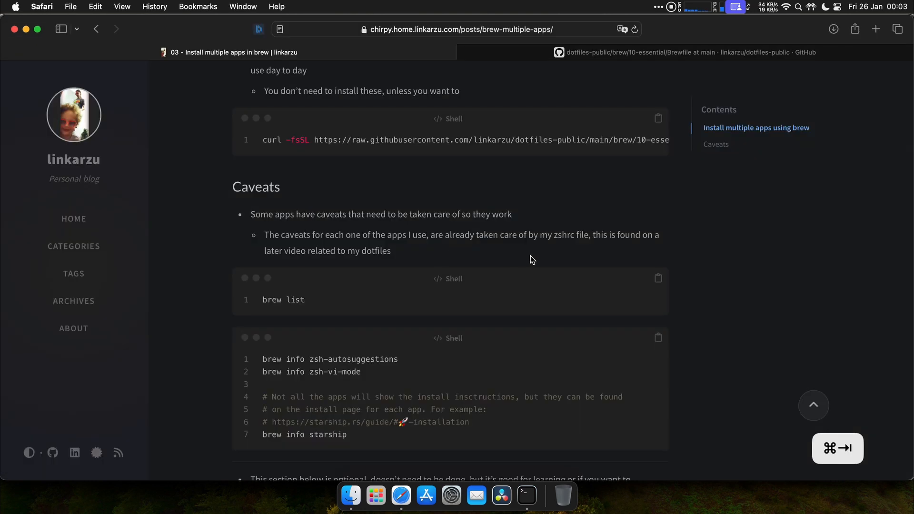
scroll("down", 3)
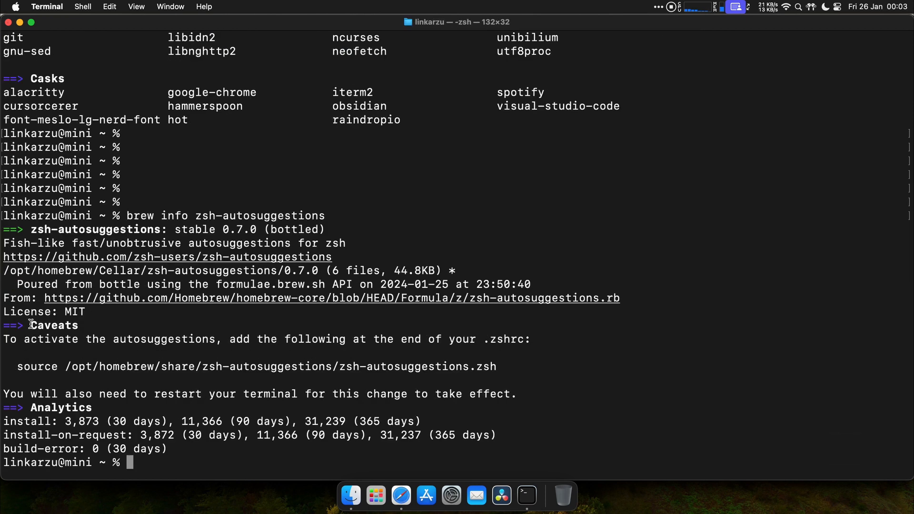
Highlight zsh-autosuggestions Caveats, then view brew info for zsh-vi-mode and starship.
double_click(53, 325)
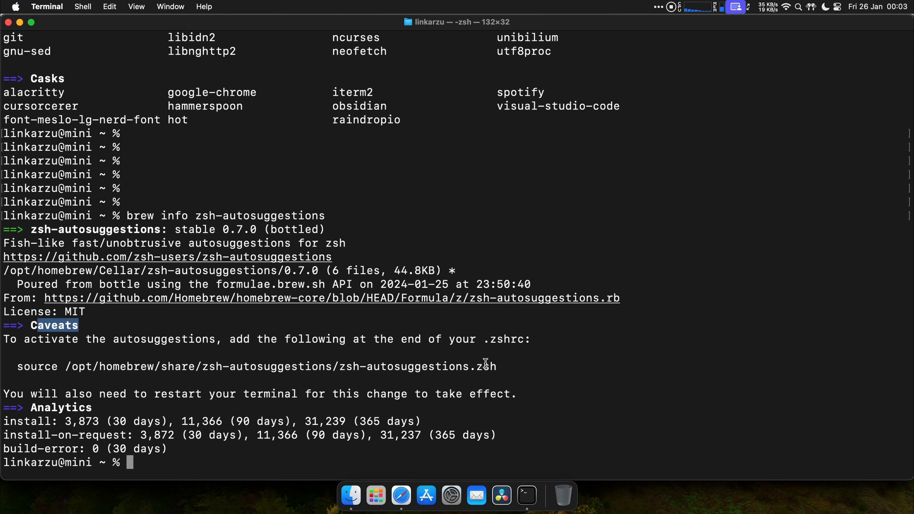
triple_click(250, 367)
type("brew info zsh-vi-mode")
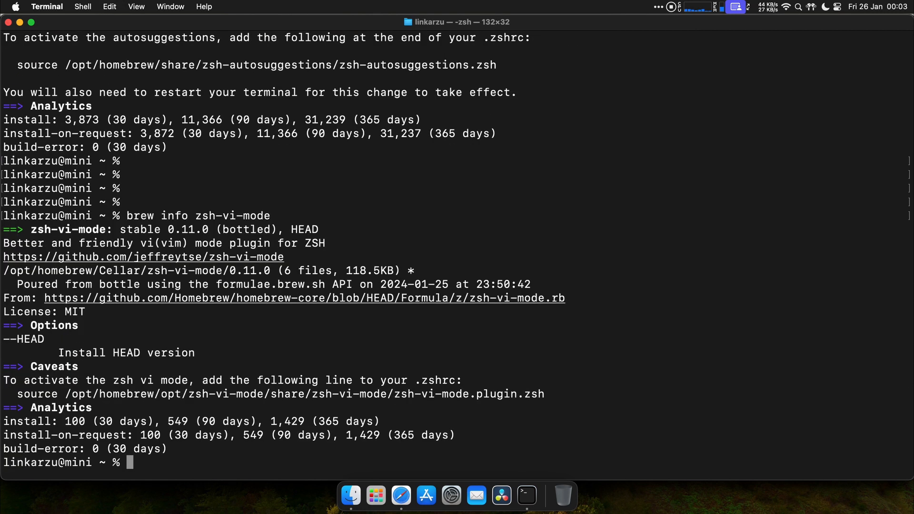
mouse_move(46, 377)
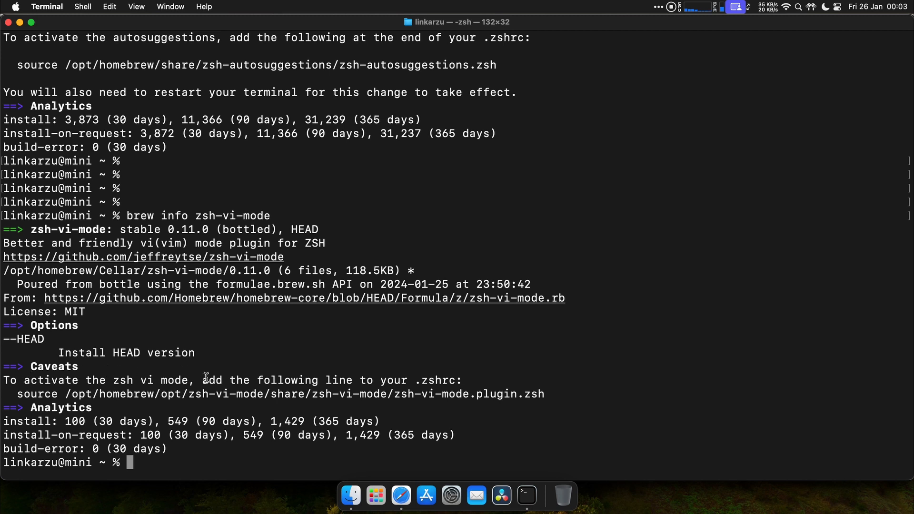
mouse_move(404, 379)
type("brew info starship")
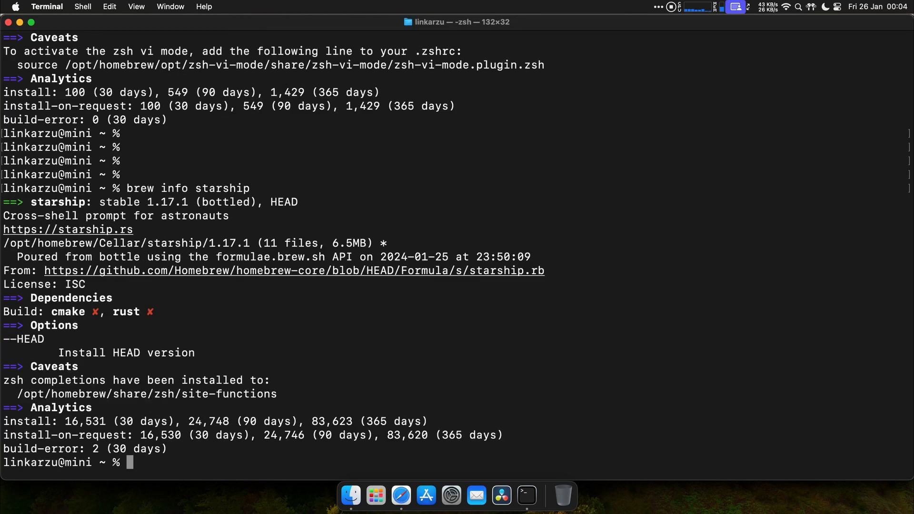
scroll("down", 3)
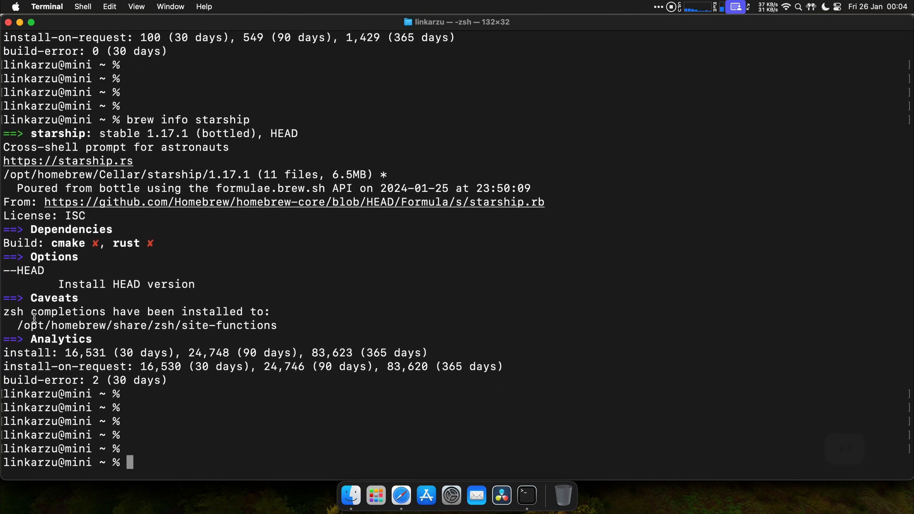
left_click_drag(18, 325, 278, 326)
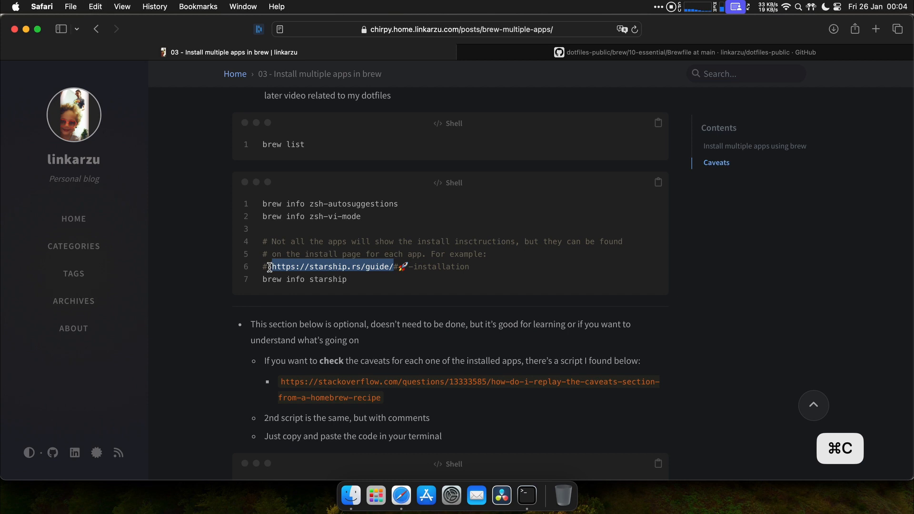
Open the starship.rs guide, expand the Zsh init line, then return to the blog.
left_click(333, 267)
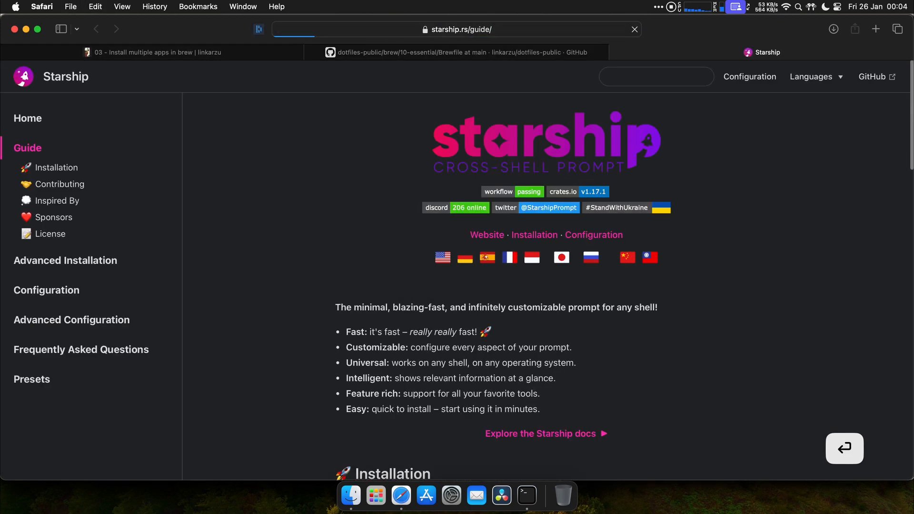
left_click(57, 167)
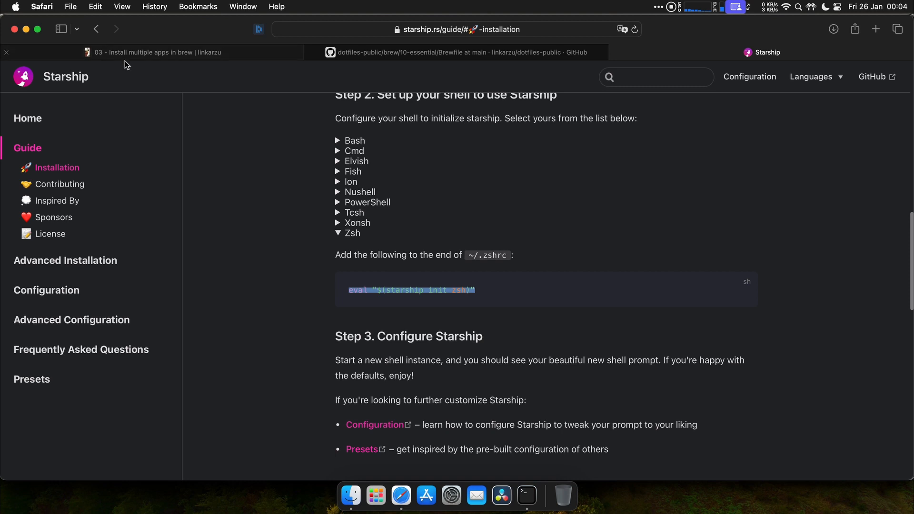
left_click(154, 52)
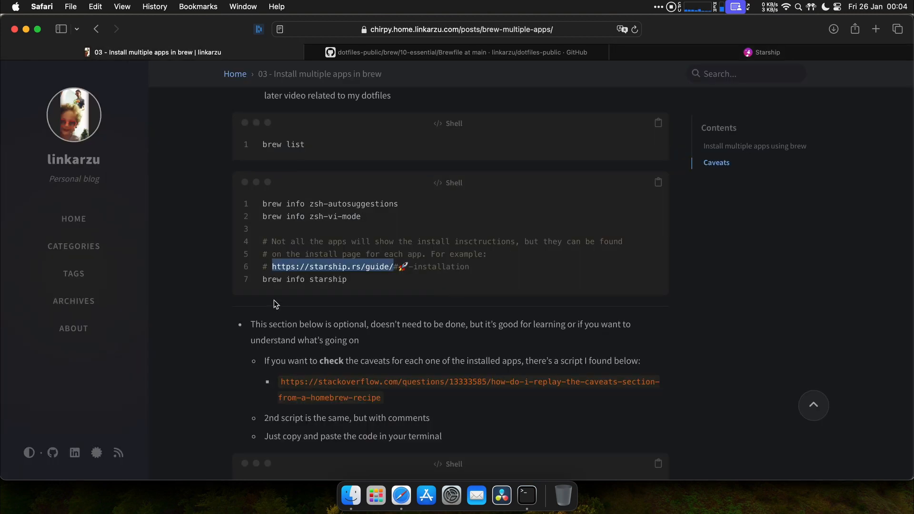
Copy the blog's caveats loop script over brew list and switch to Terminal.
scroll("down", 3)
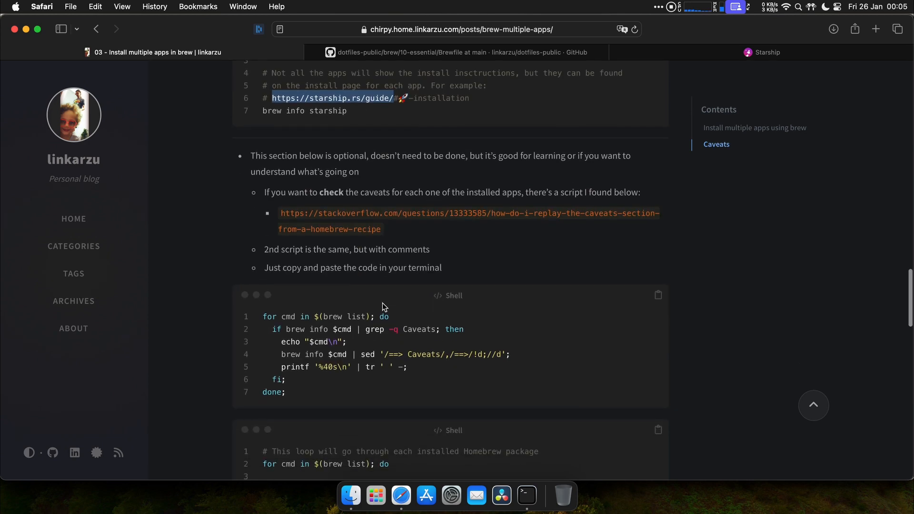
mouse_move(399, 286)
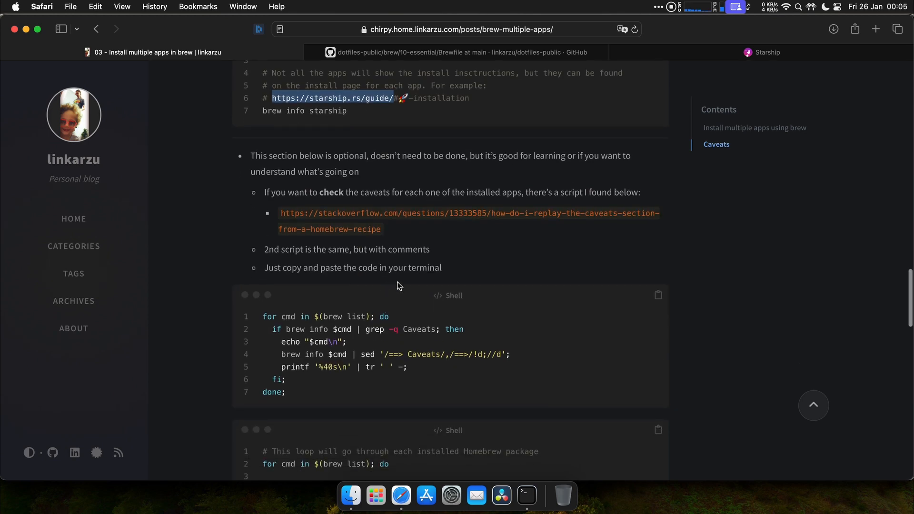
mouse_move(470, 304)
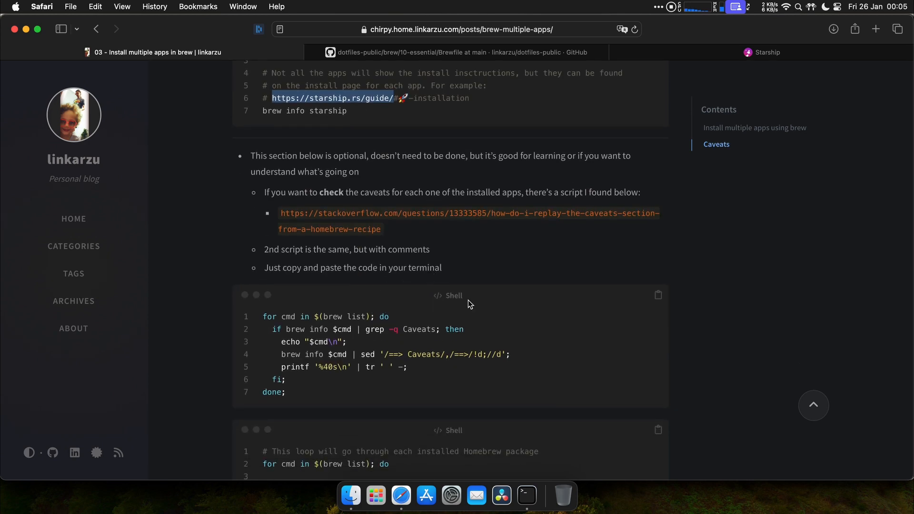
mouse_move(395, 311)
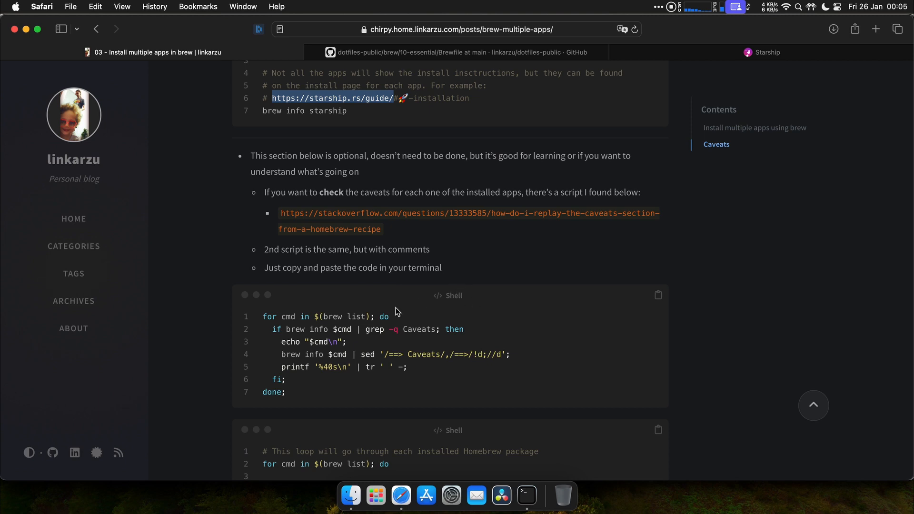
left_click(658, 295)
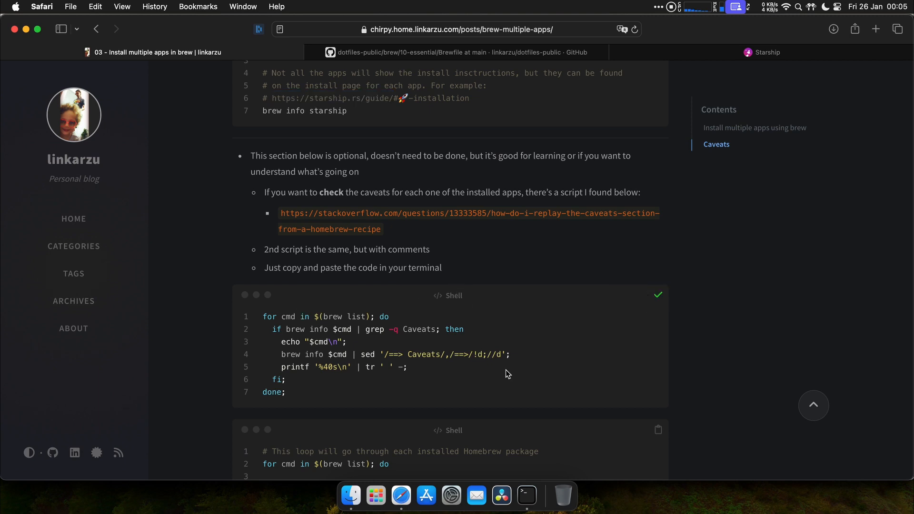
left_click(525, 496)
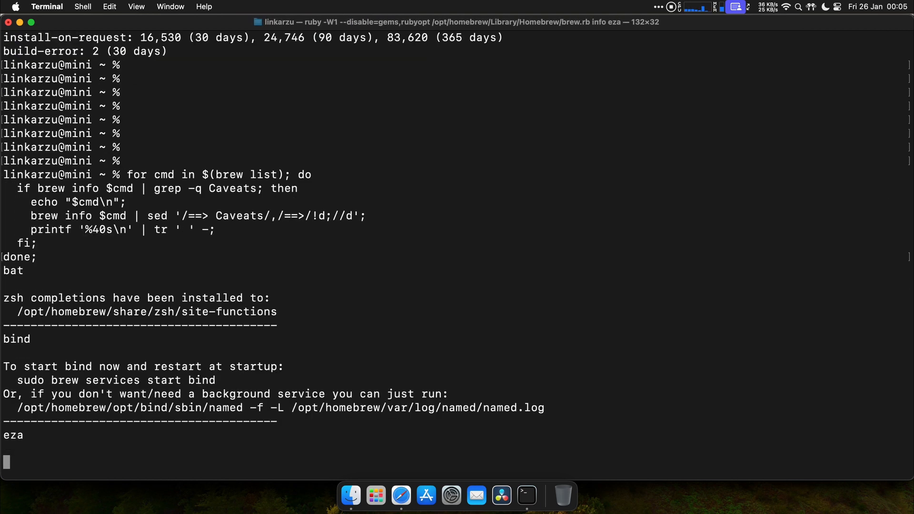
Scroll through caveats from bat to zsh-vi-mode, adding empty prompt lines.
scroll("down", 3)
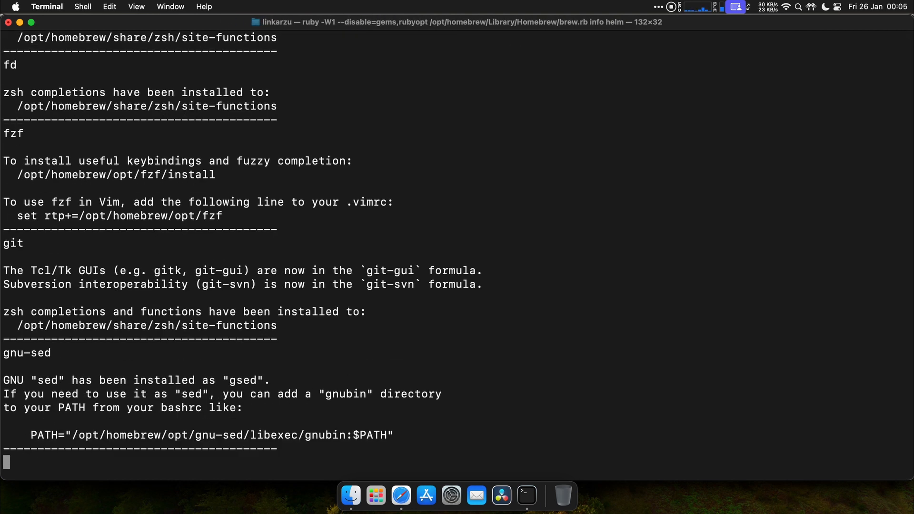
scroll("down", 3)
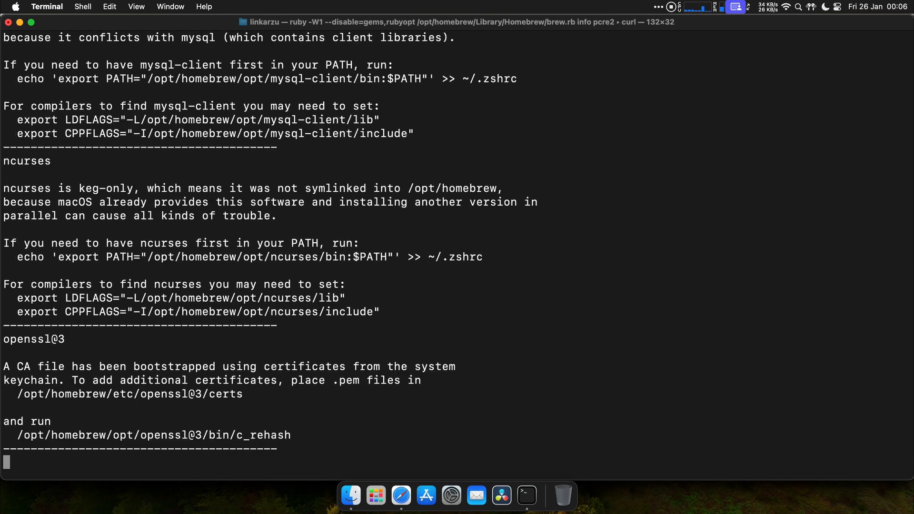
scroll("down", 3)
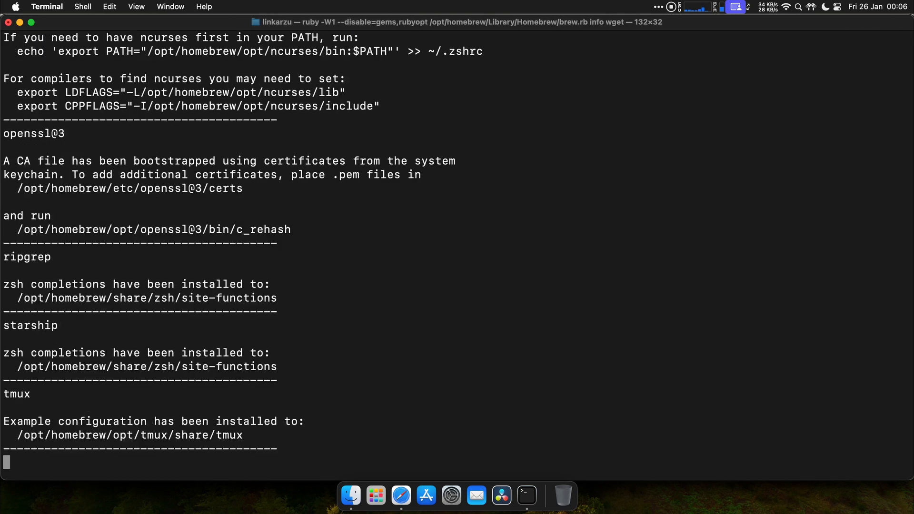
scroll("down", 3)
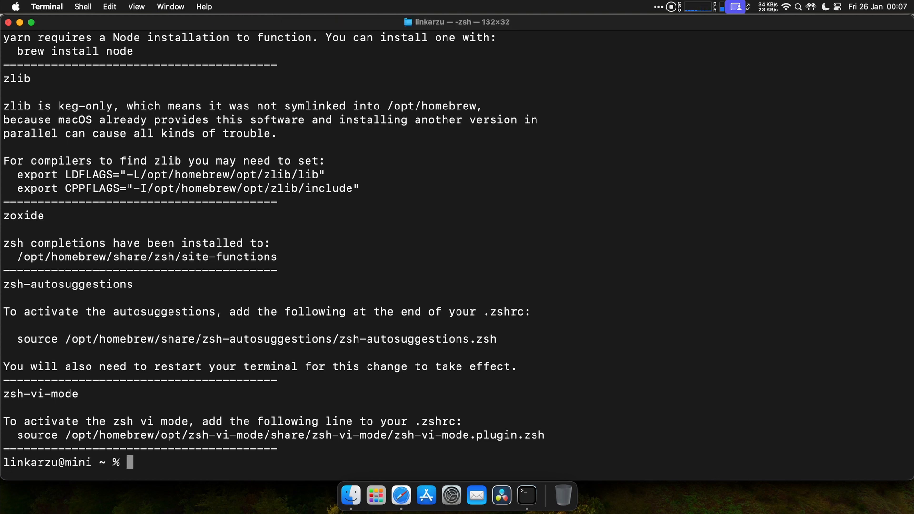
key("Return")
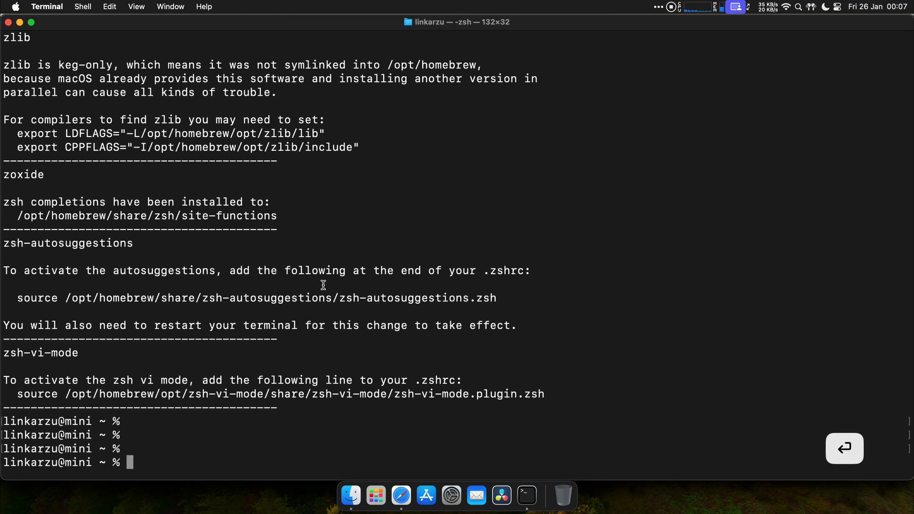
mouse_move(121, 274)
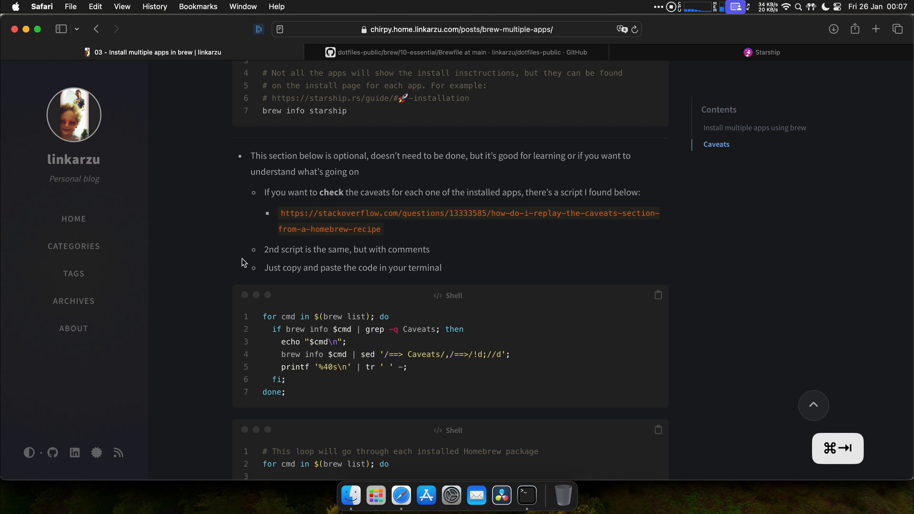
mouse_move(374, 331)
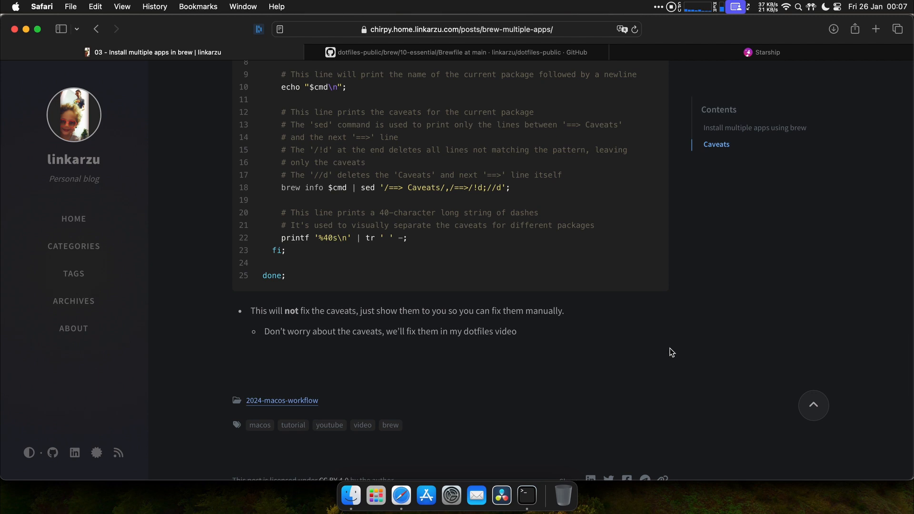
mouse_move(658, 356)
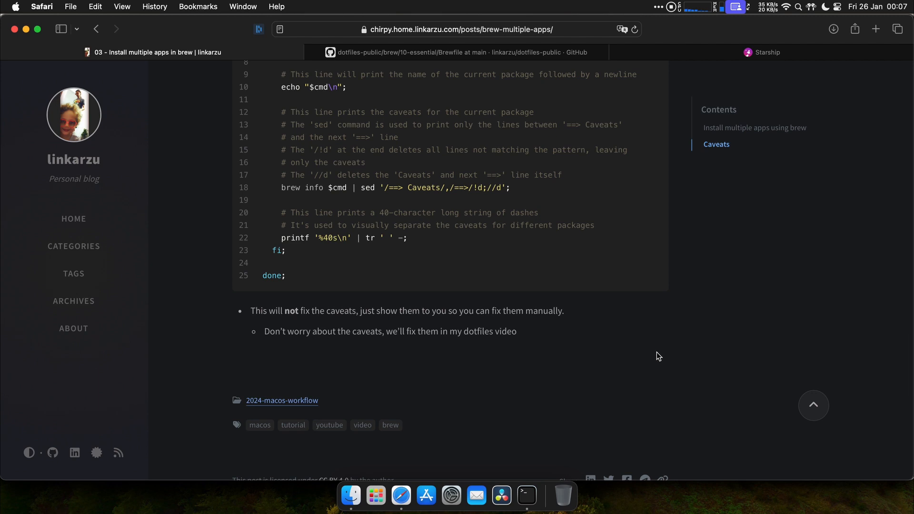
mouse_move(650, 351)
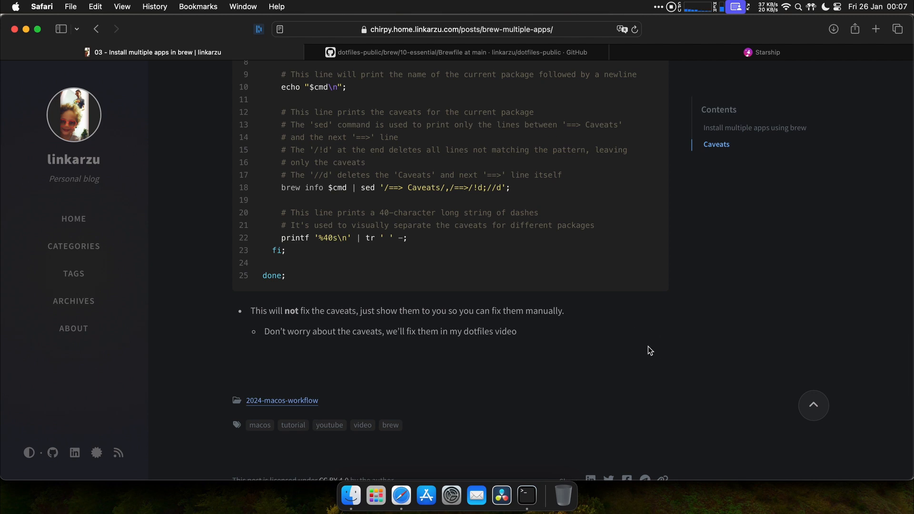
scroll("down", 3)
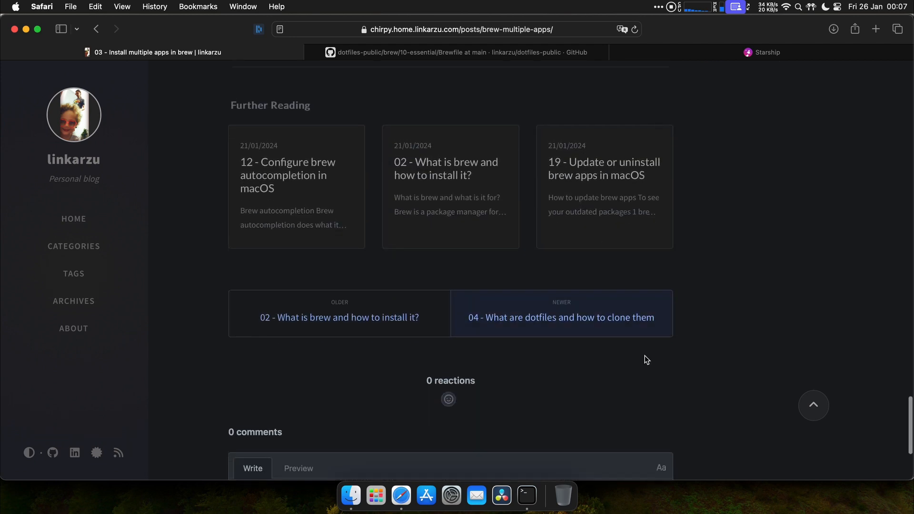